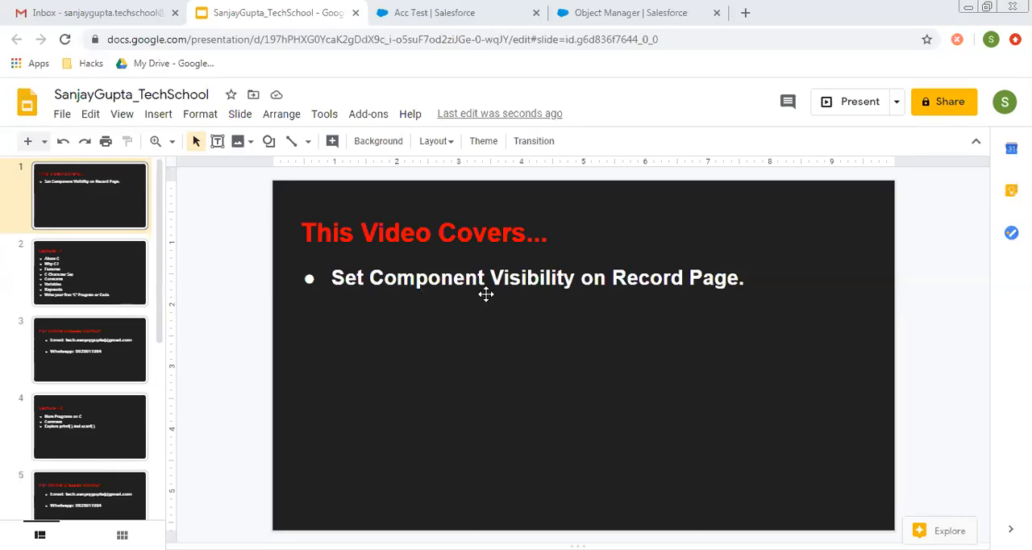
mouse_move(685, 293)
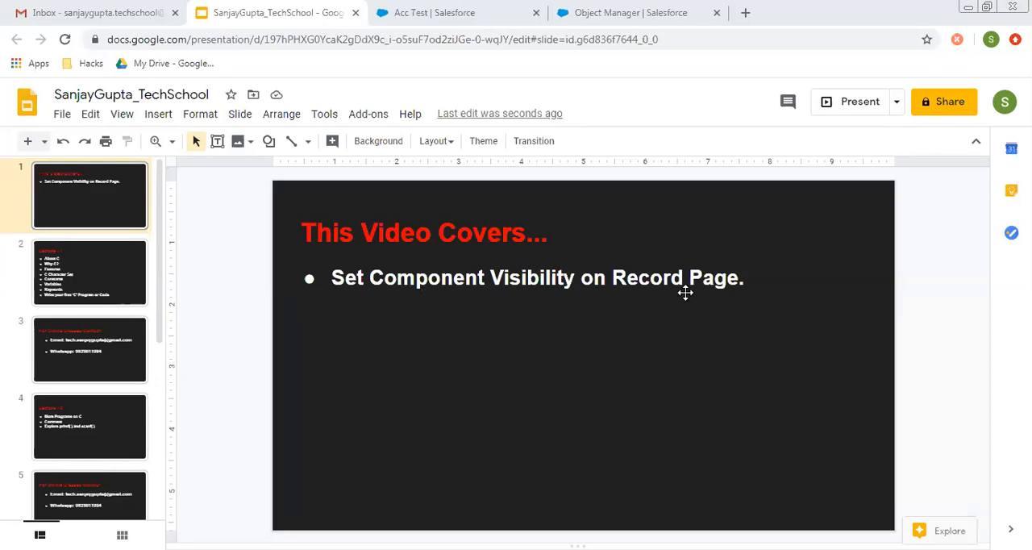
mouse_move(578, 352)
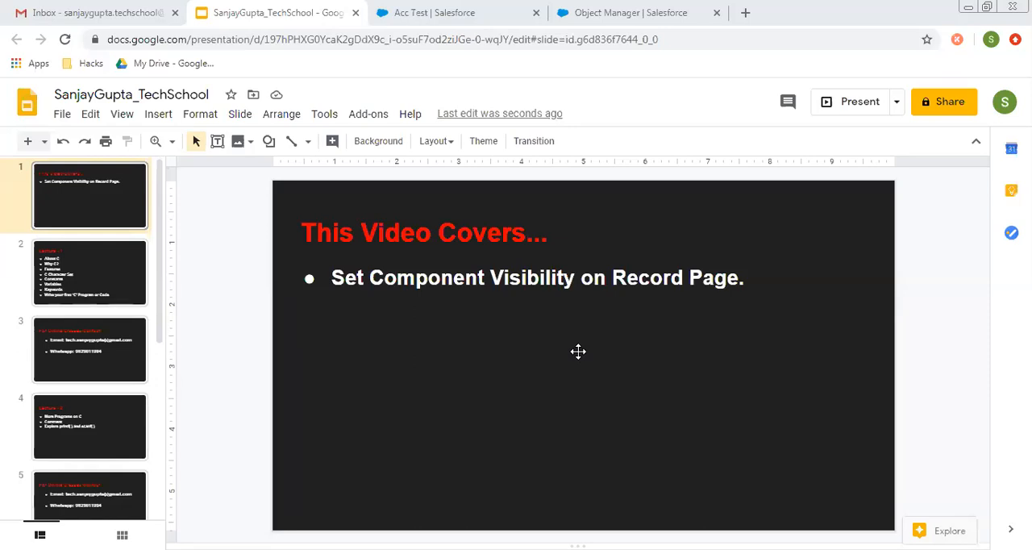
Switch to the Acc Test account tab showing contacts, opportunities and the Create Opportunity Record flow.
click(457, 12)
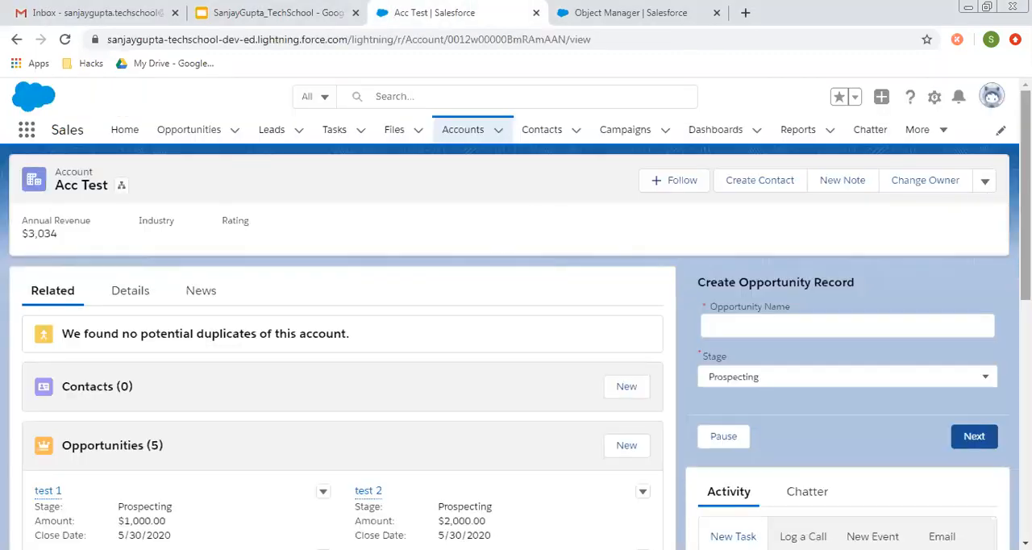
mouse_move(551, 394)
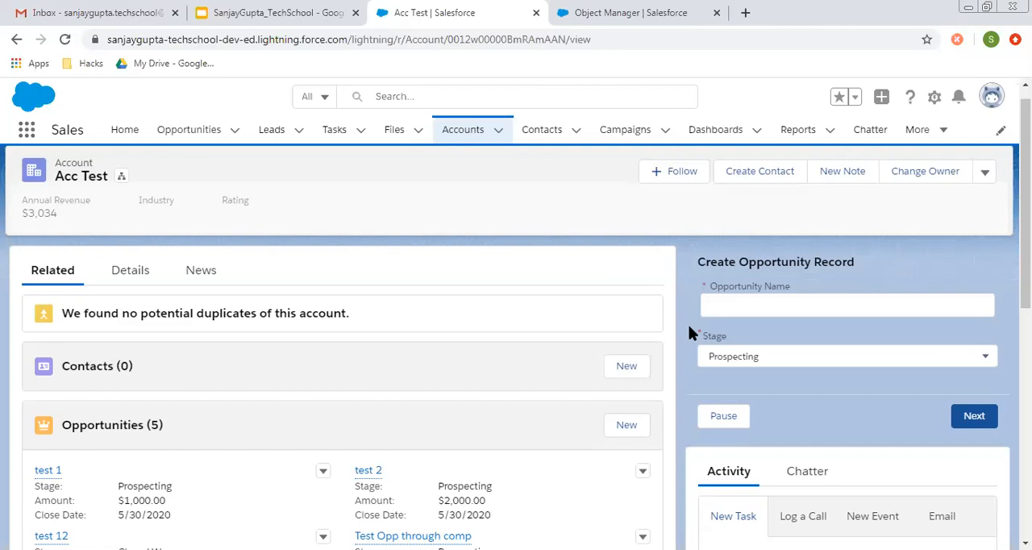
mouse_move(768, 288)
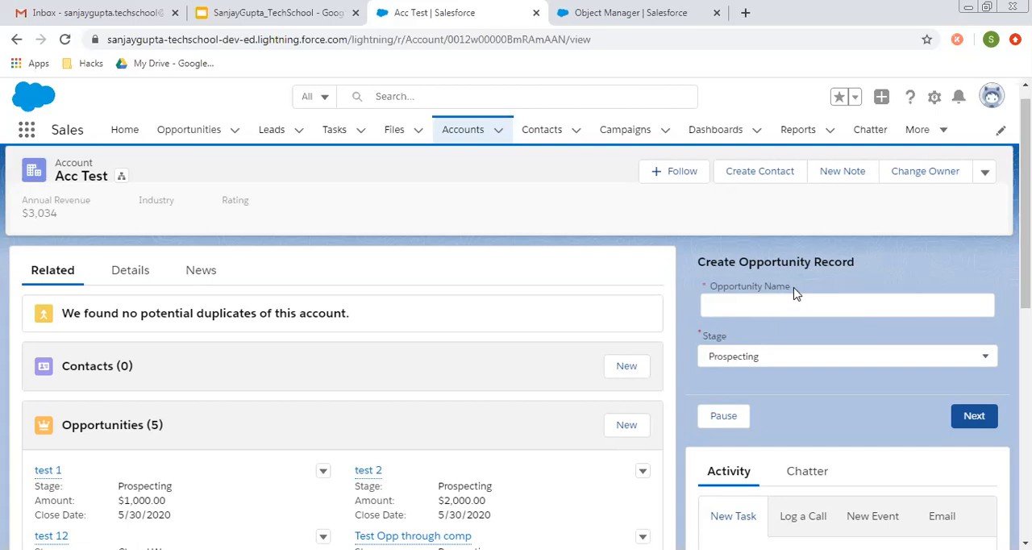
mouse_move(763, 377)
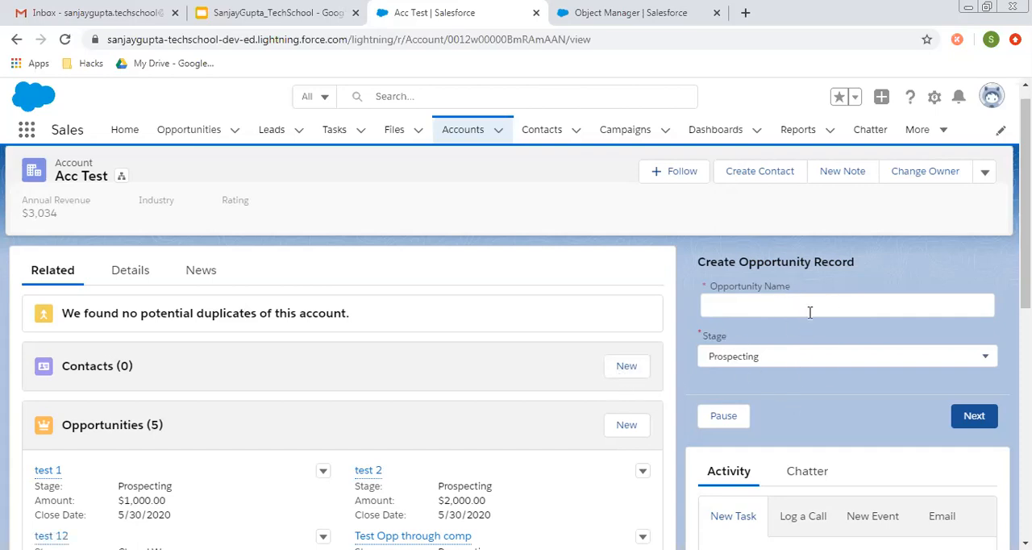
mouse_move(811, 347)
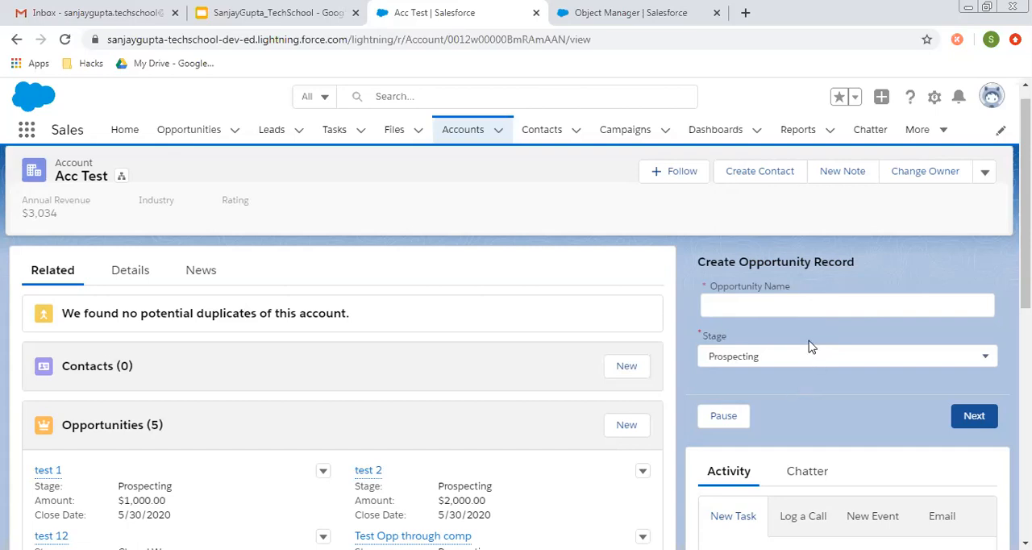
mouse_move(808, 344)
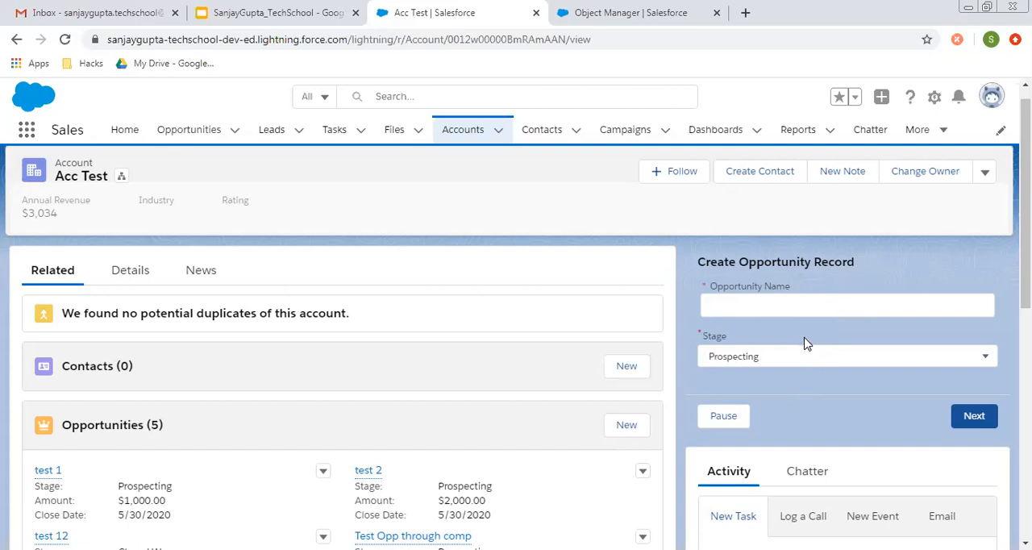
mouse_move(798, 361)
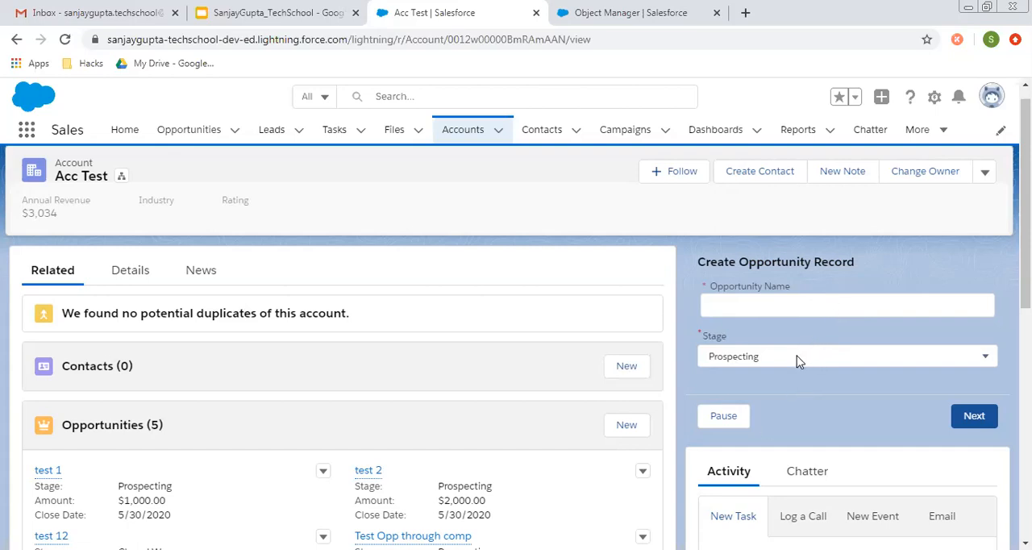
mouse_move(878, 208)
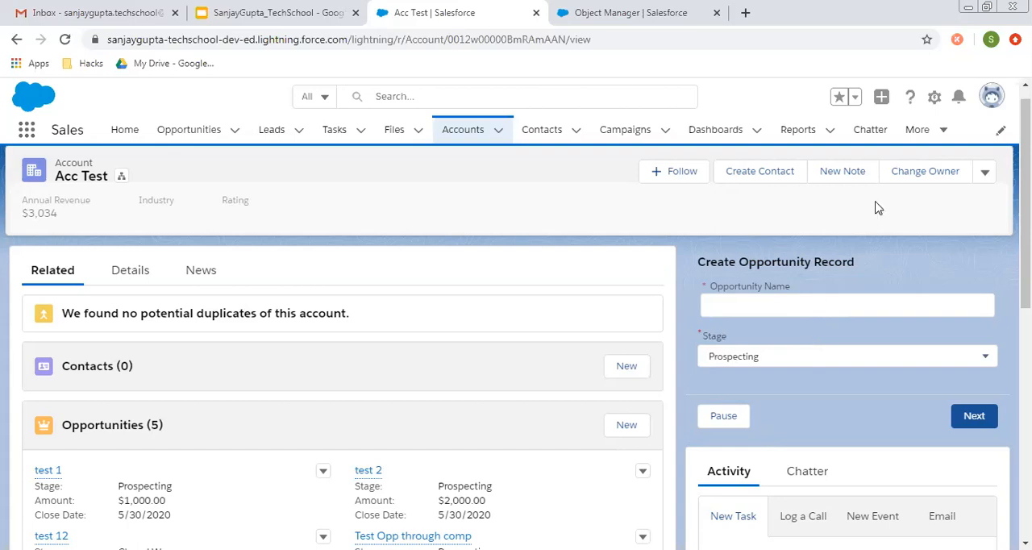
Choose Edit Page from the gear menu to open the Account Record Page in Lightning App Builder.
click(933, 97)
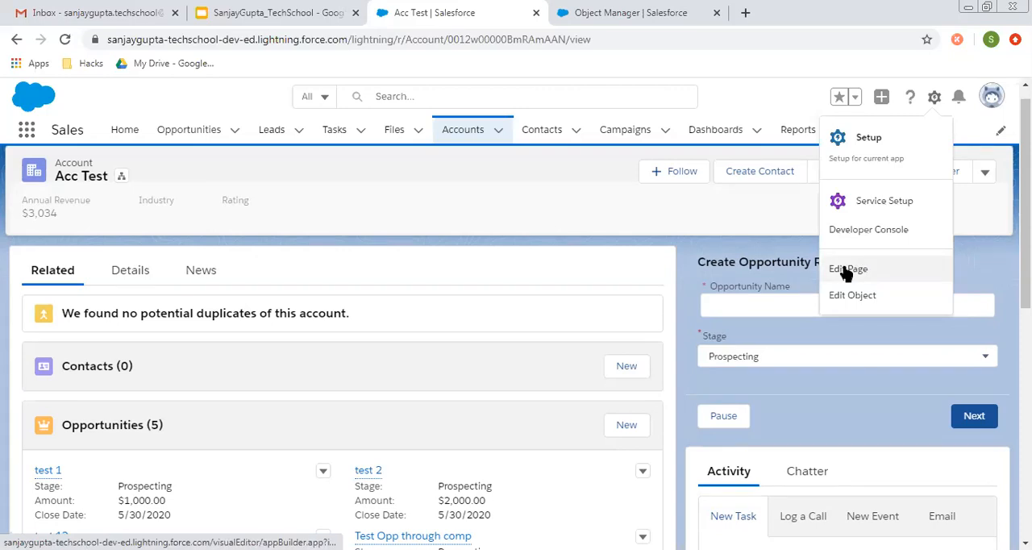
click(847, 268)
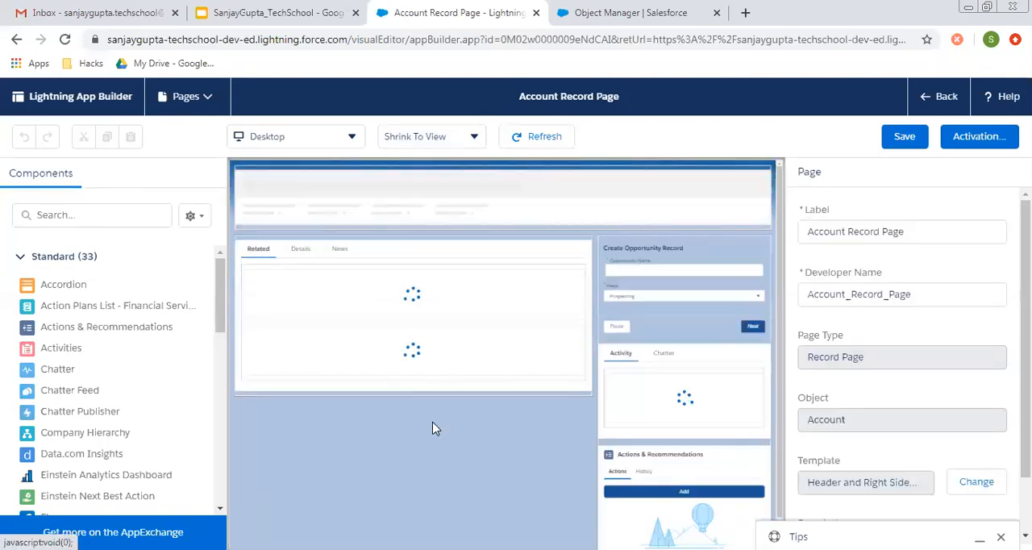
Select the Create Opportunity Record flow component on the canvas to show its visibility settings.
click(411, 349)
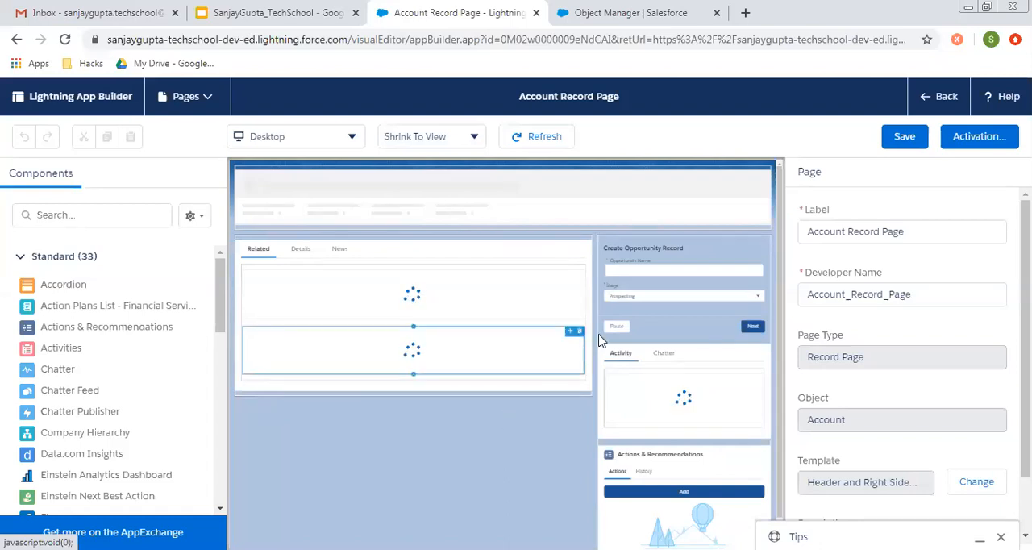
click(683, 286)
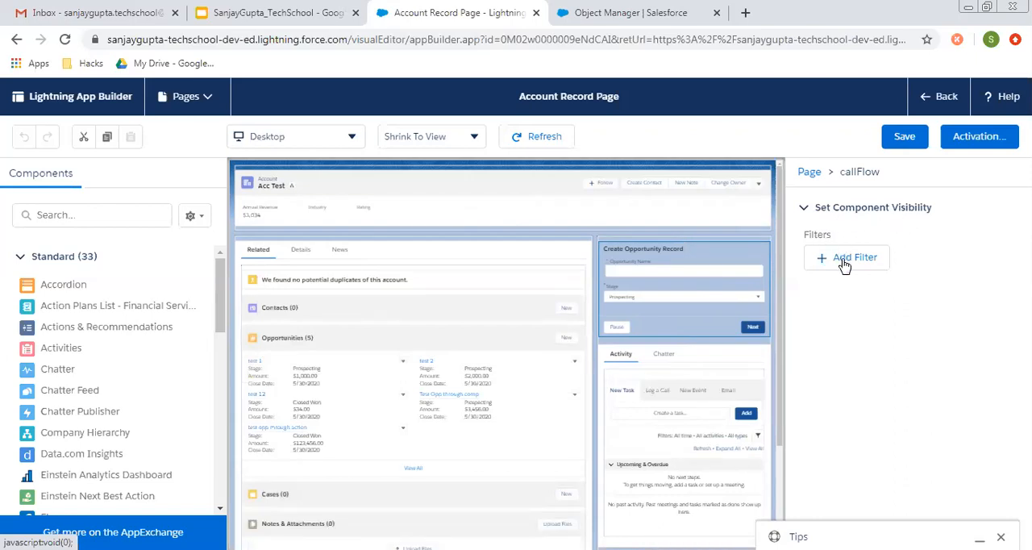
mouse_move(842, 266)
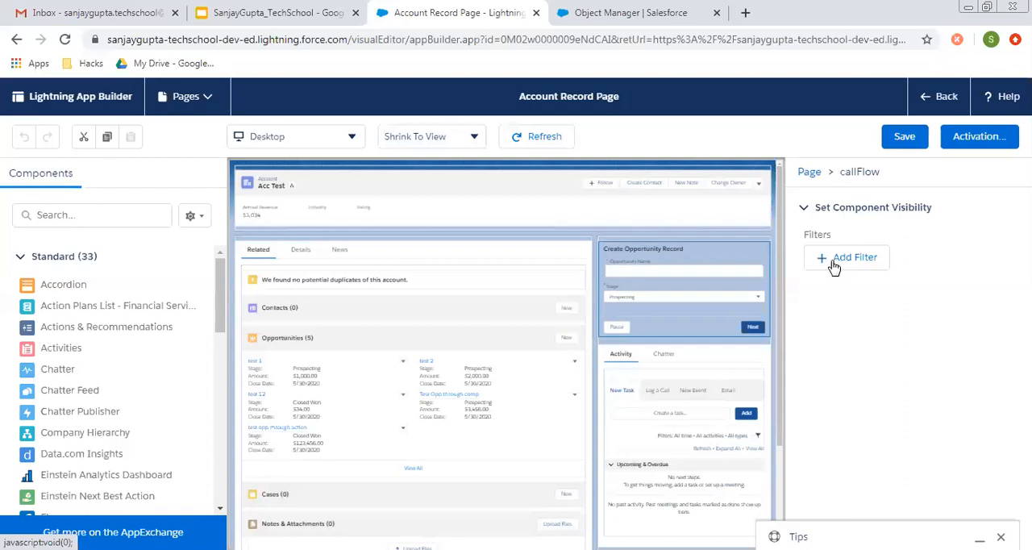
Add a Record visibility filter on the flow component: Active Equal Yes.
click(853, 257)
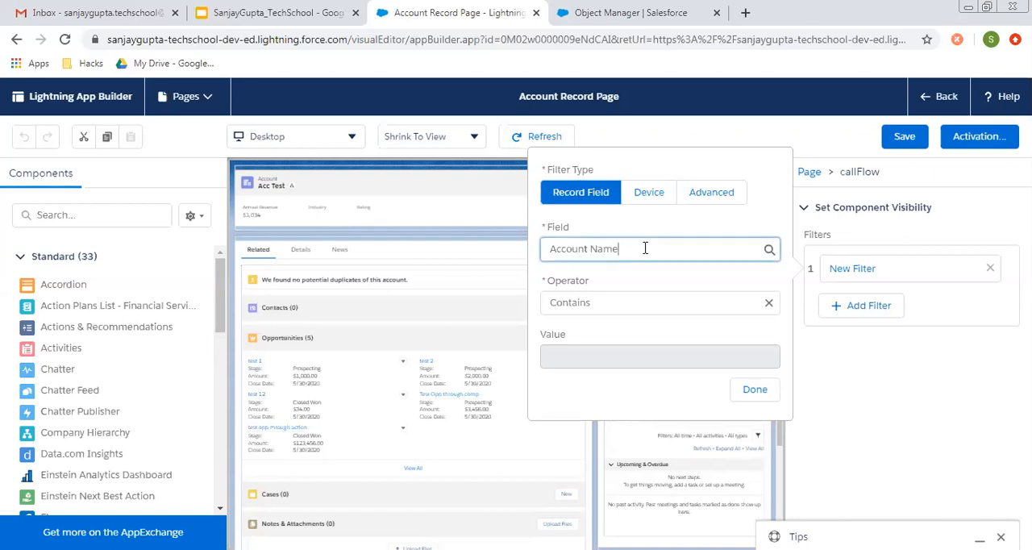
click(659, 248)
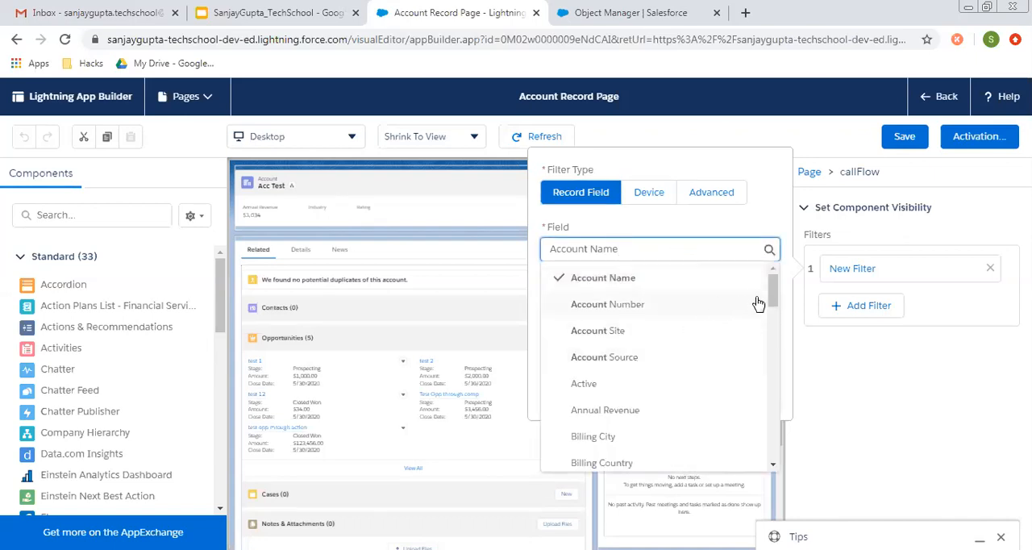
scroll(down, 3)
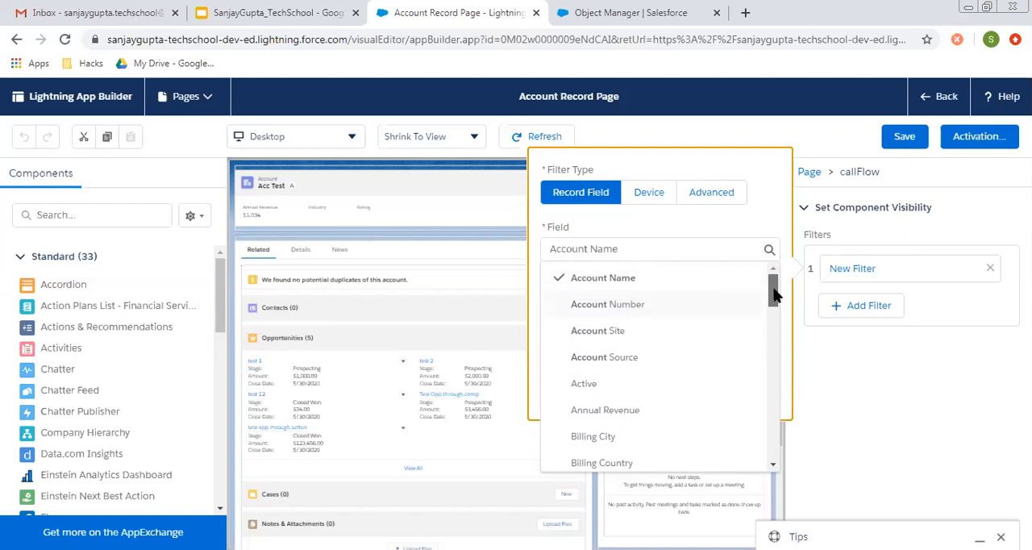
scroll(down, 3)
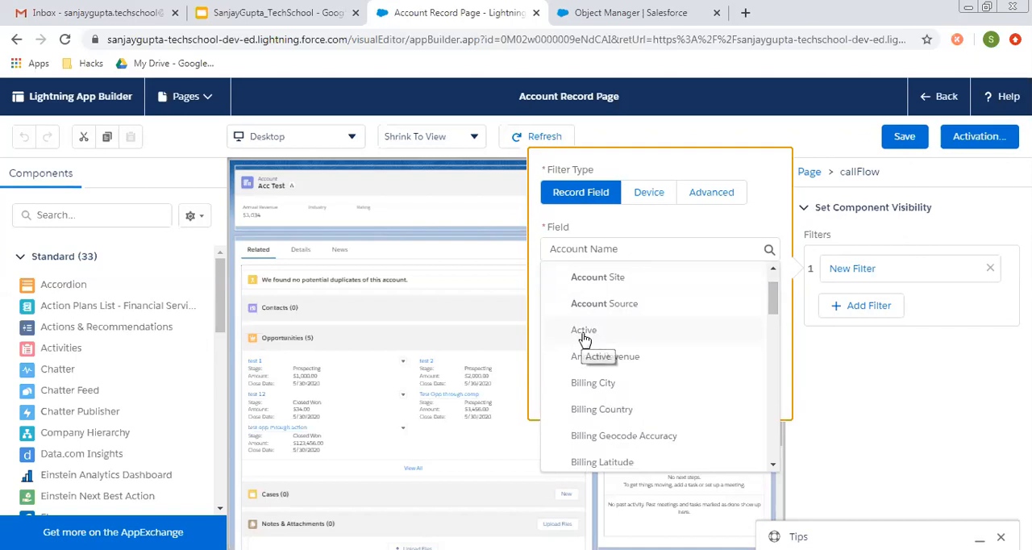
click(584, 330)
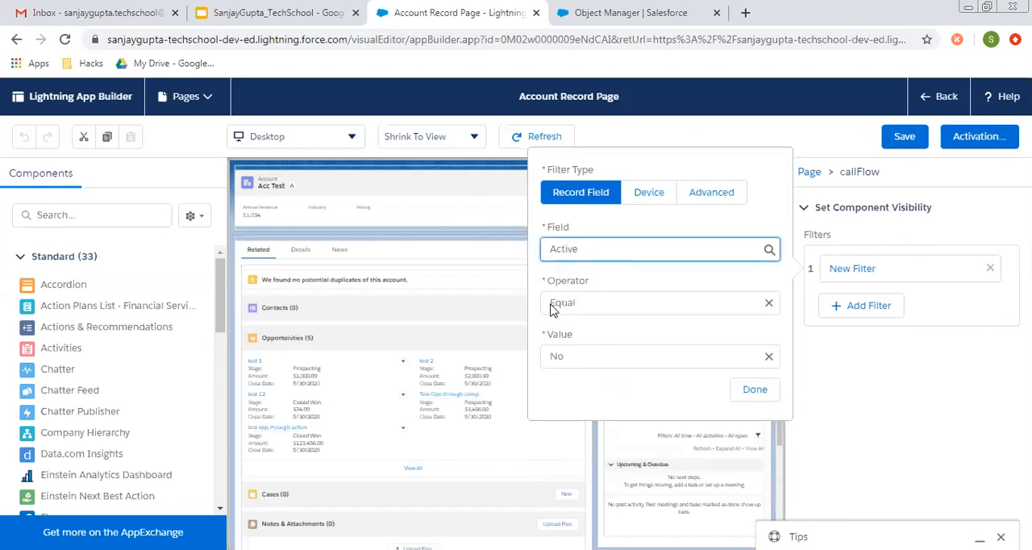
click(659, 356)
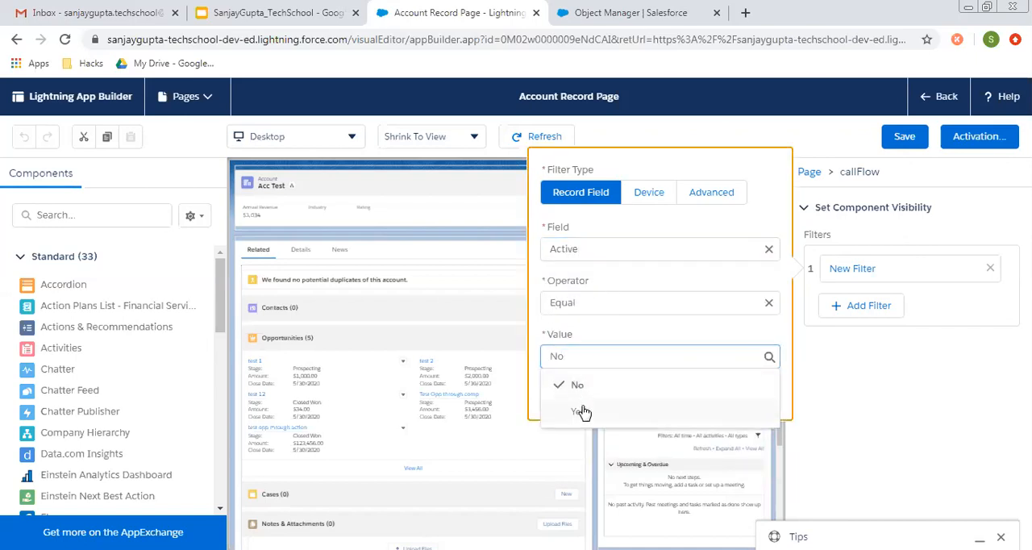
click(575, 411)
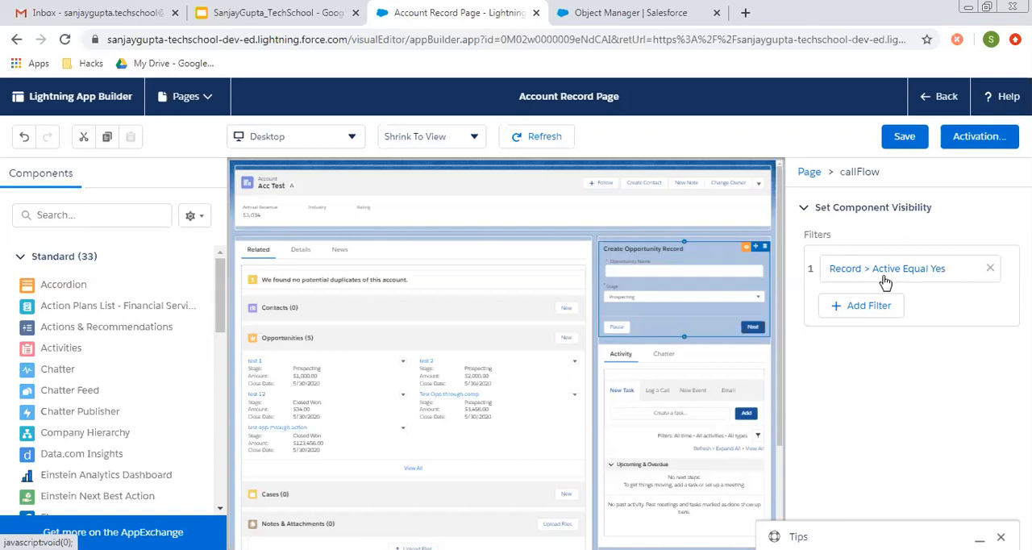
mouse_move(889, 279)
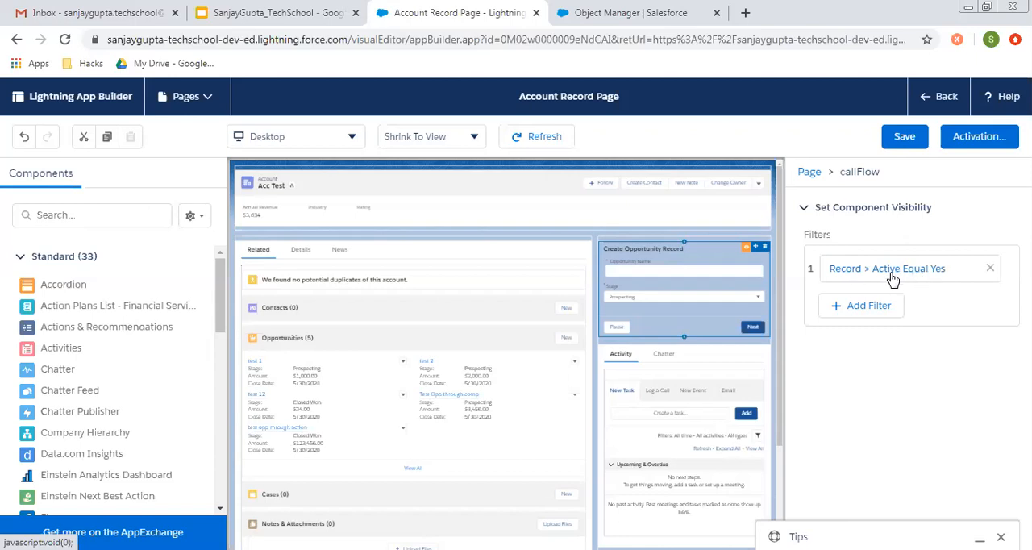
click(886, 267)
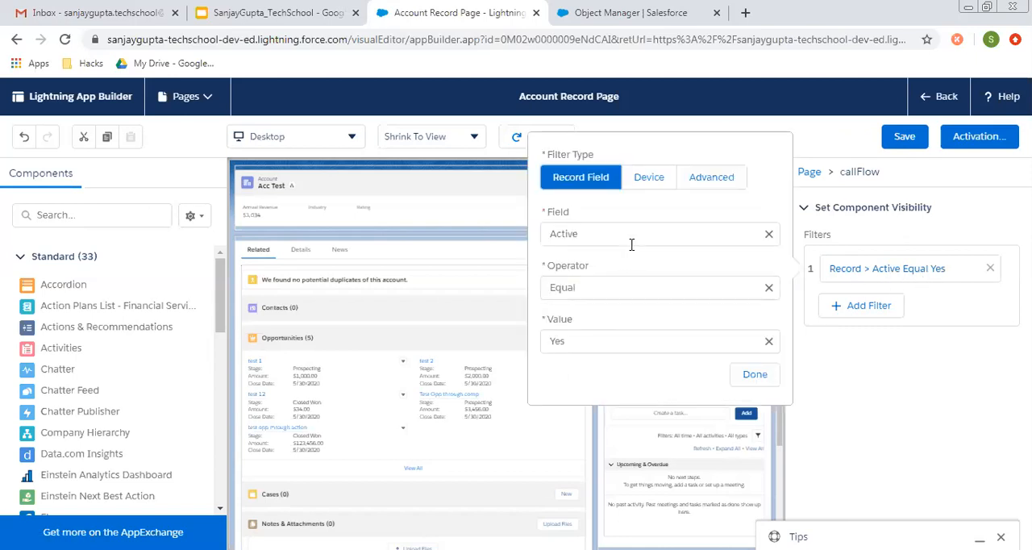
click(653, 233)
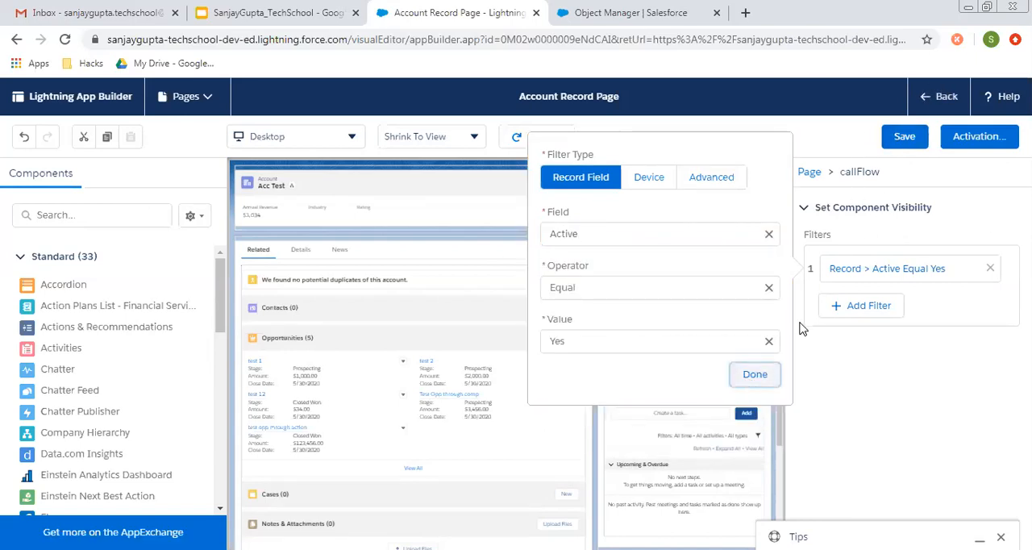
mouse_move(858, 381)
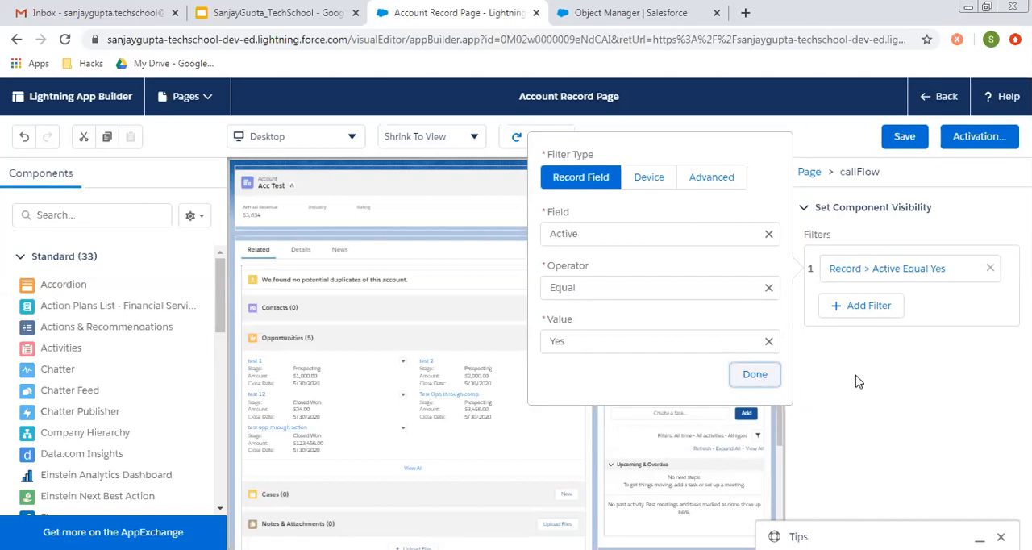
Close the Active filter popup with Done and save the Account Record Page.
click(754, 374)
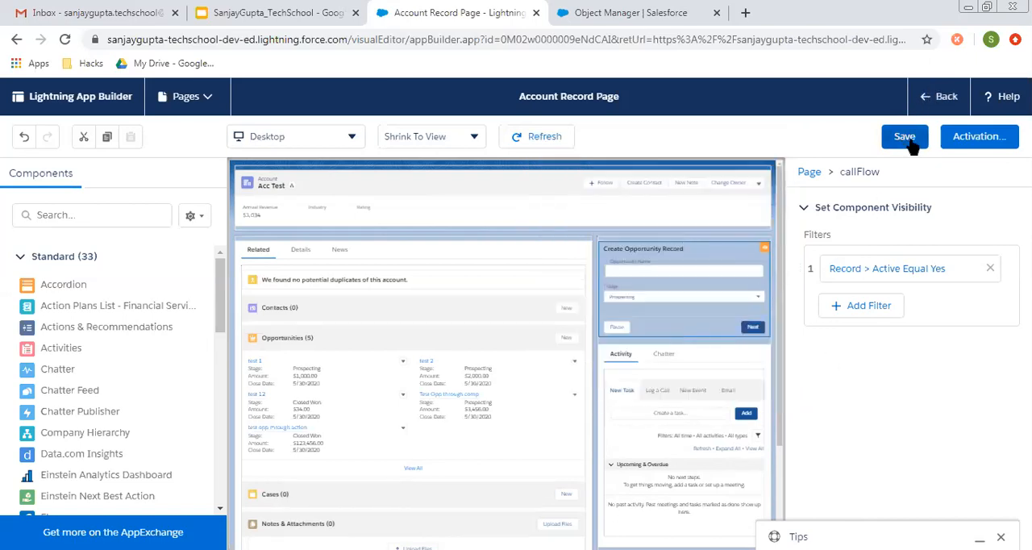
click(904, 136)
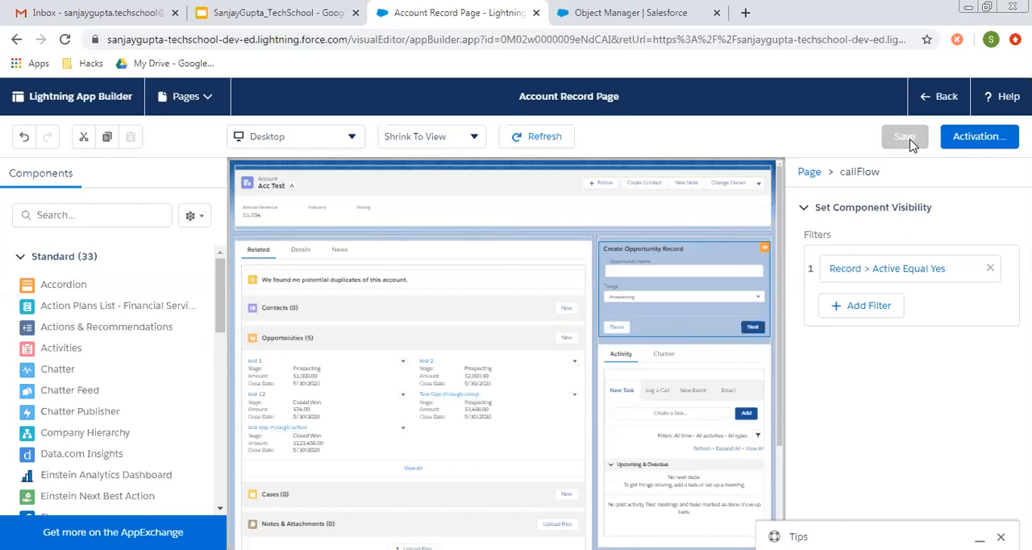
mouse_move(833, 145)
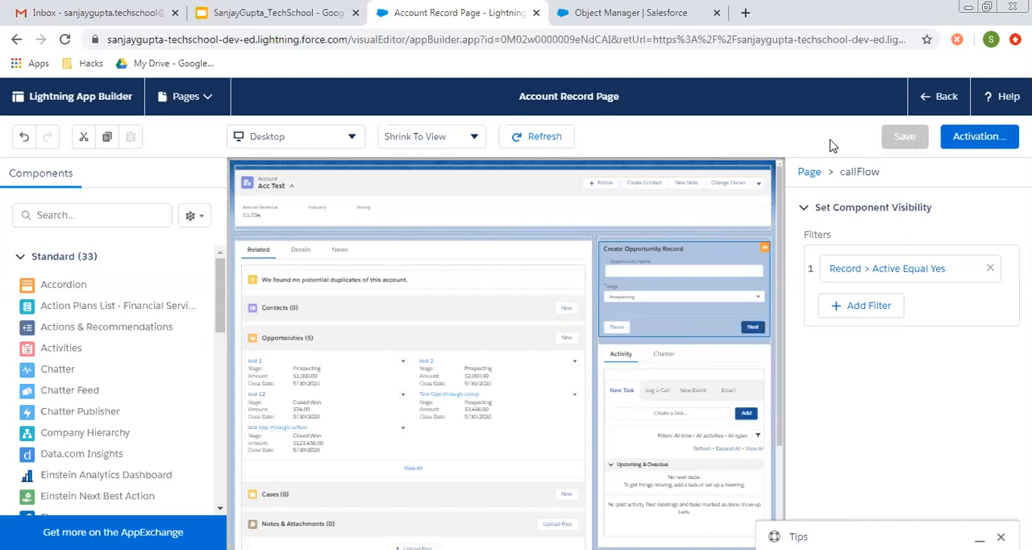
click(904, 135)
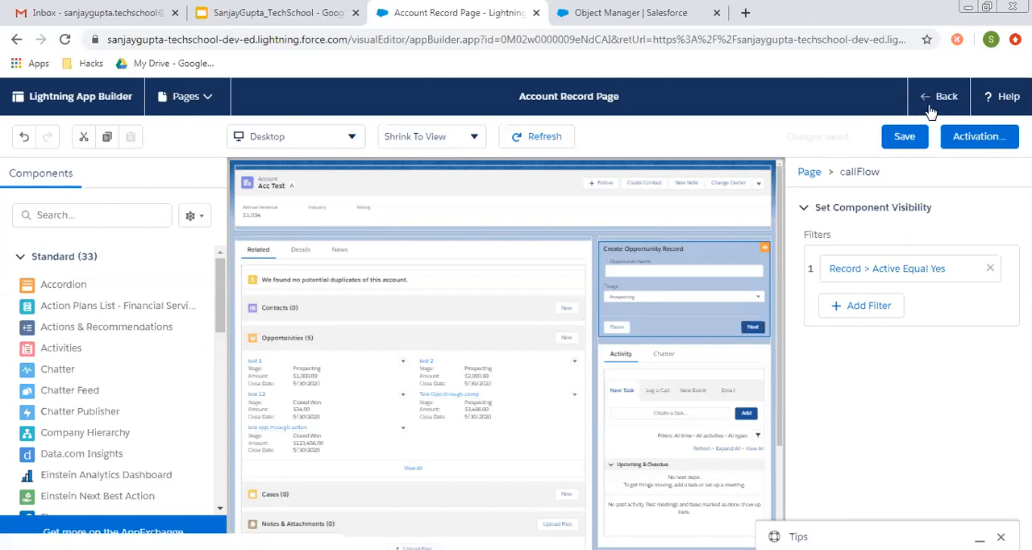
Return to Acc Test and set its Active field to Yes on the Details tab.
click(939, 96)
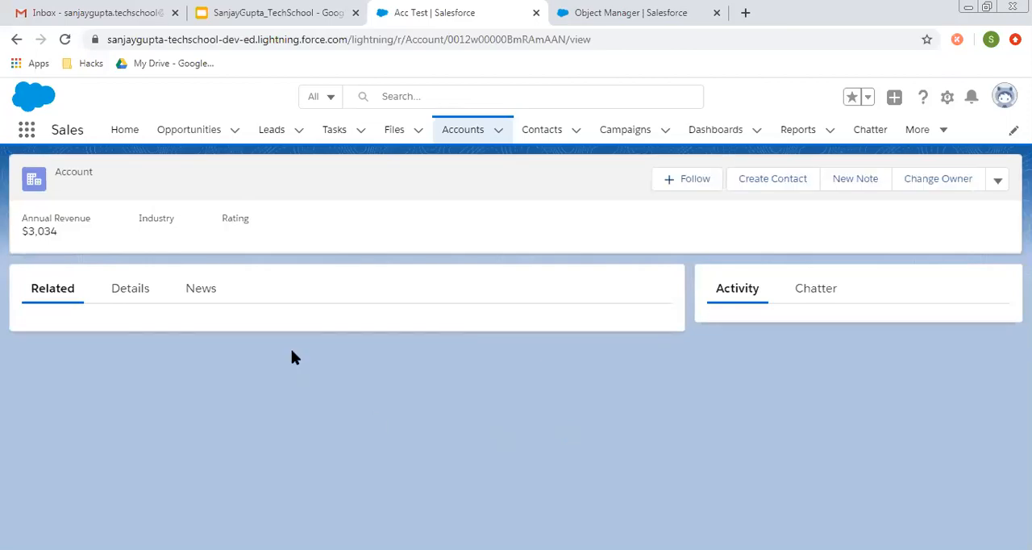
click(130, 287)
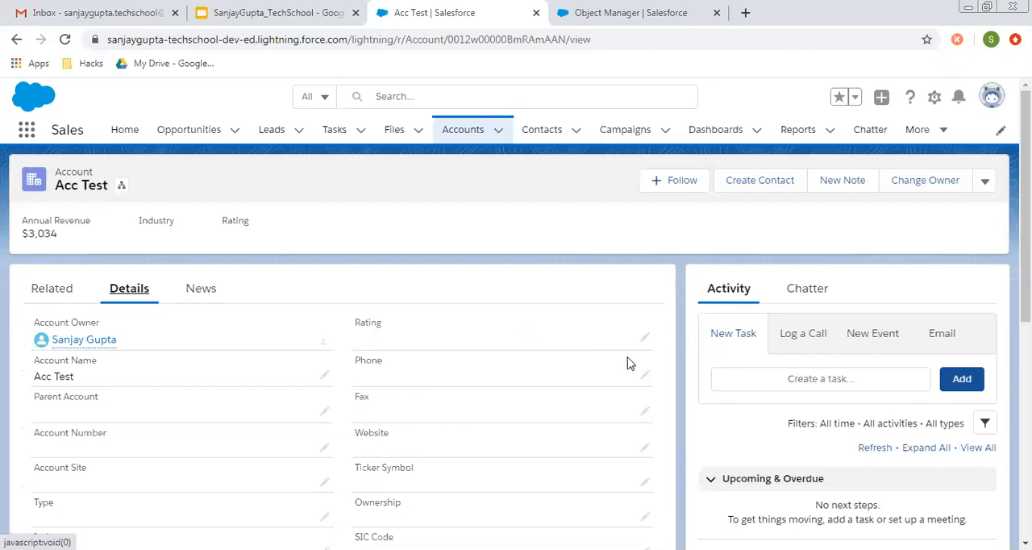
mouse_move(744, 264)
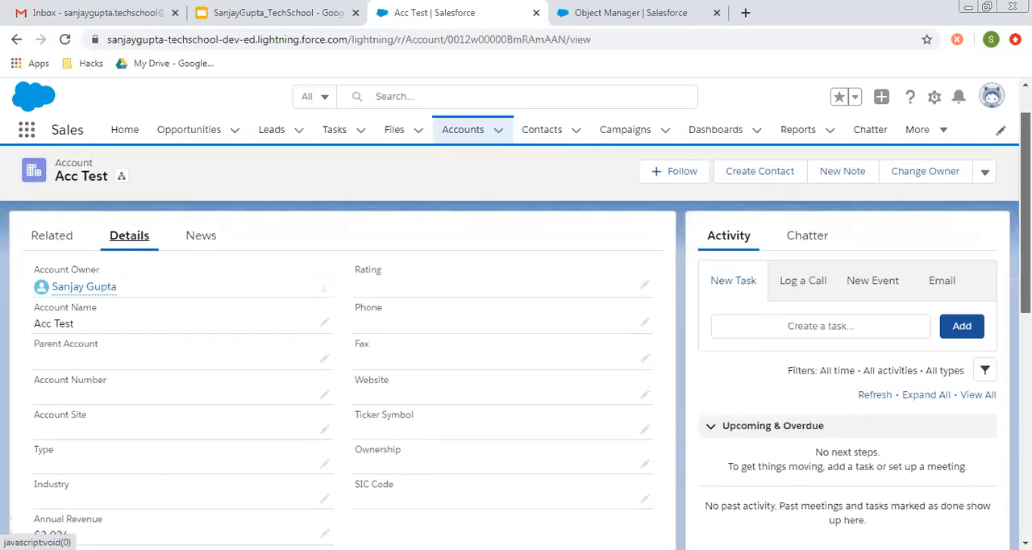
scroll(down, 3)
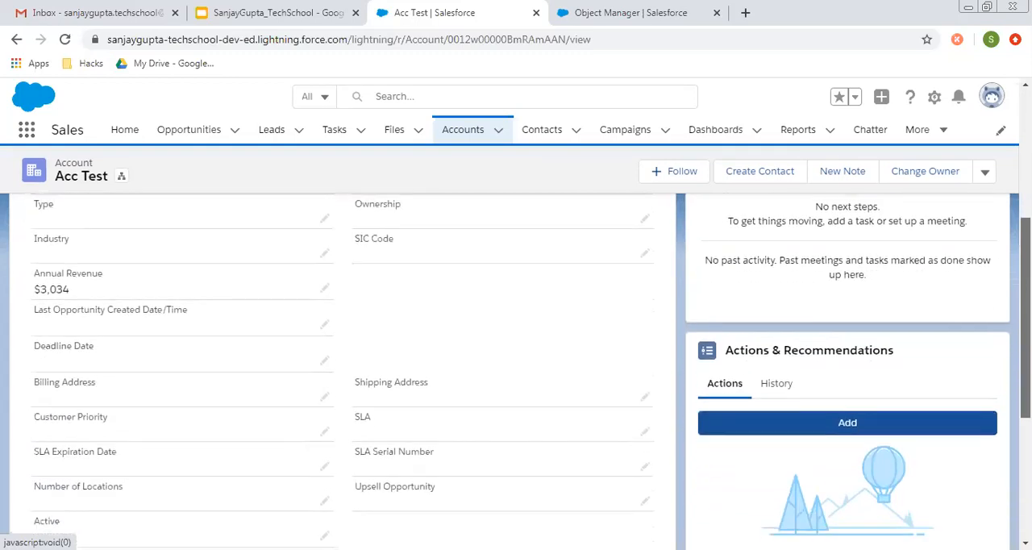
scroll(down, 3)
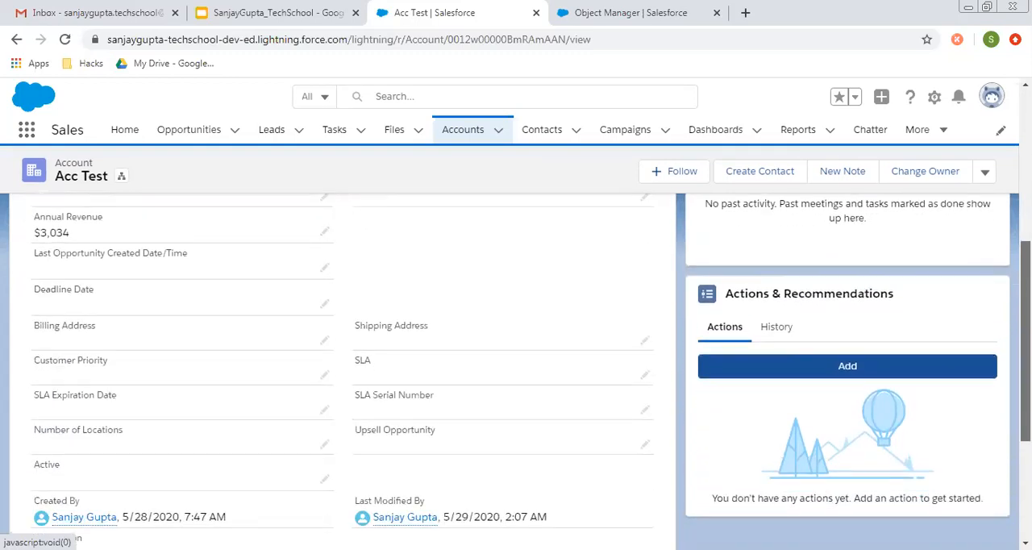
scroll(down, 3)
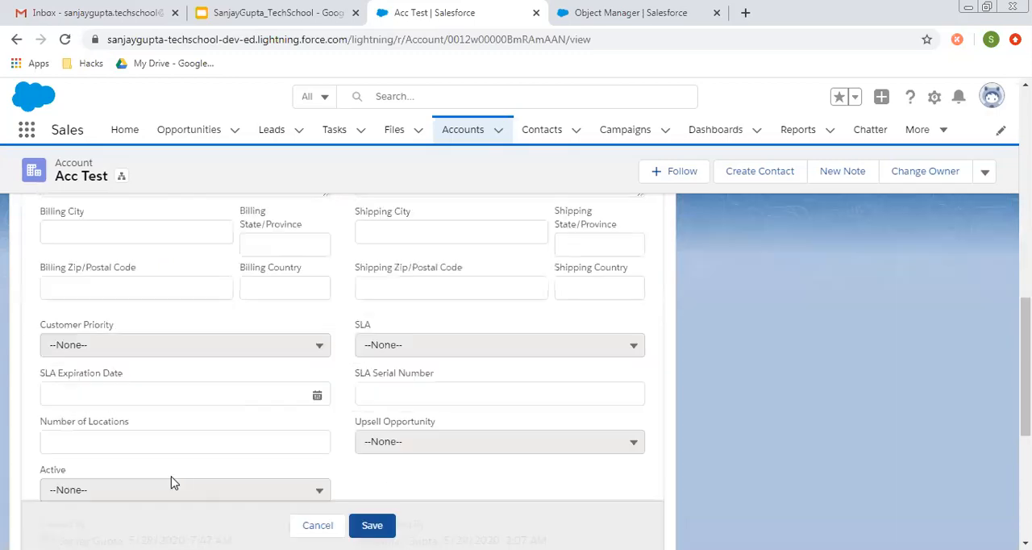
click(184, 489)
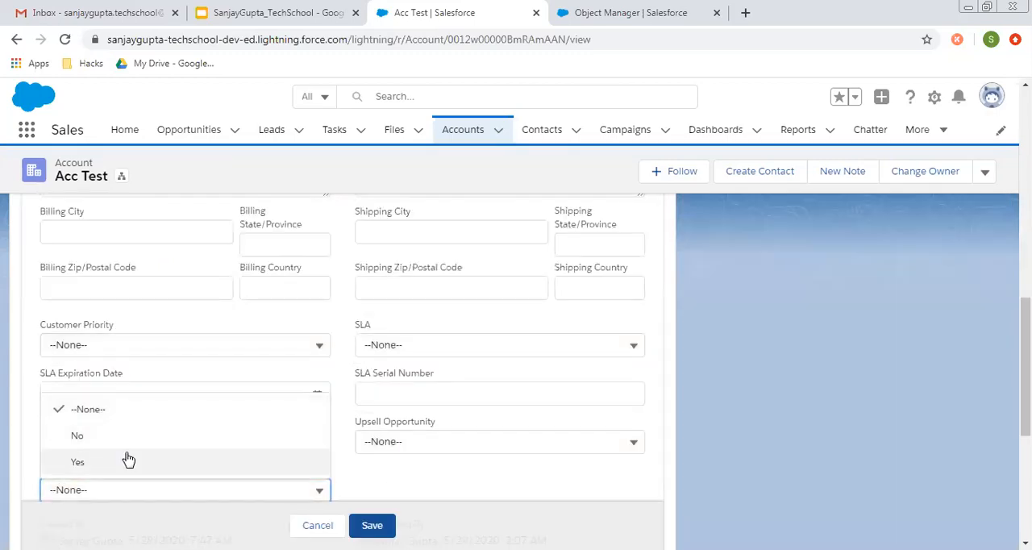
click(77, 461)
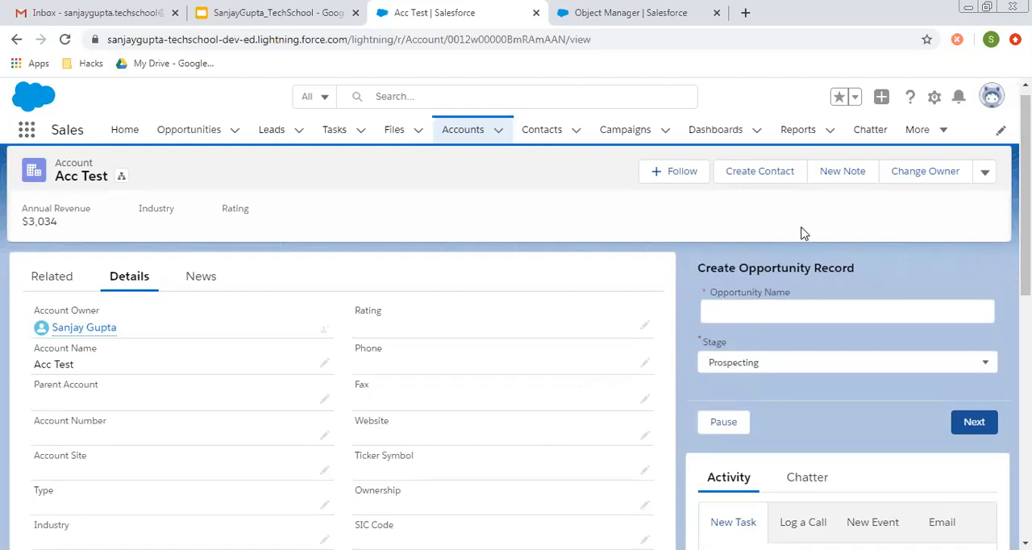
Reopen Edit Page and add a second filter on the flow component: Account Source Equal Web.
click(933, 97)
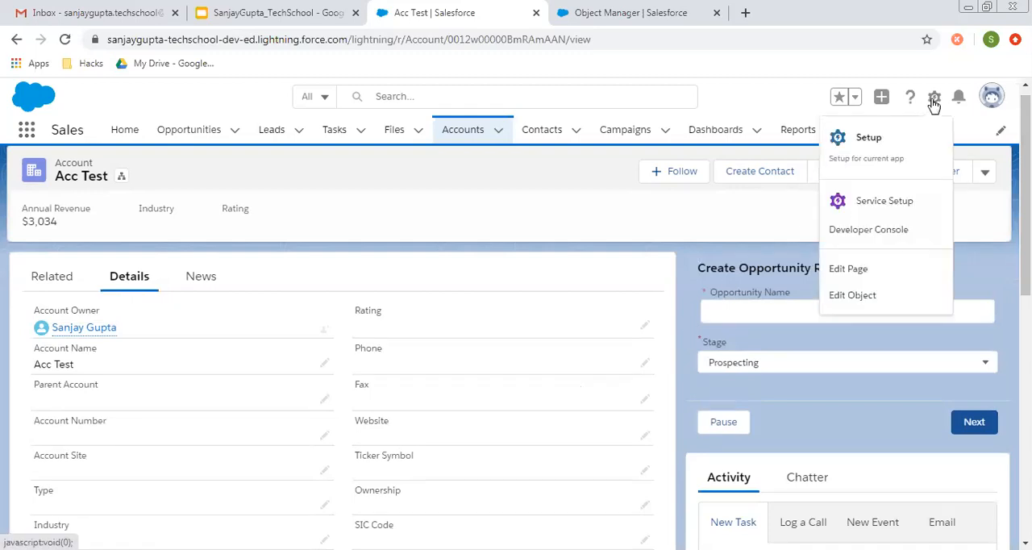
click(848, 268)
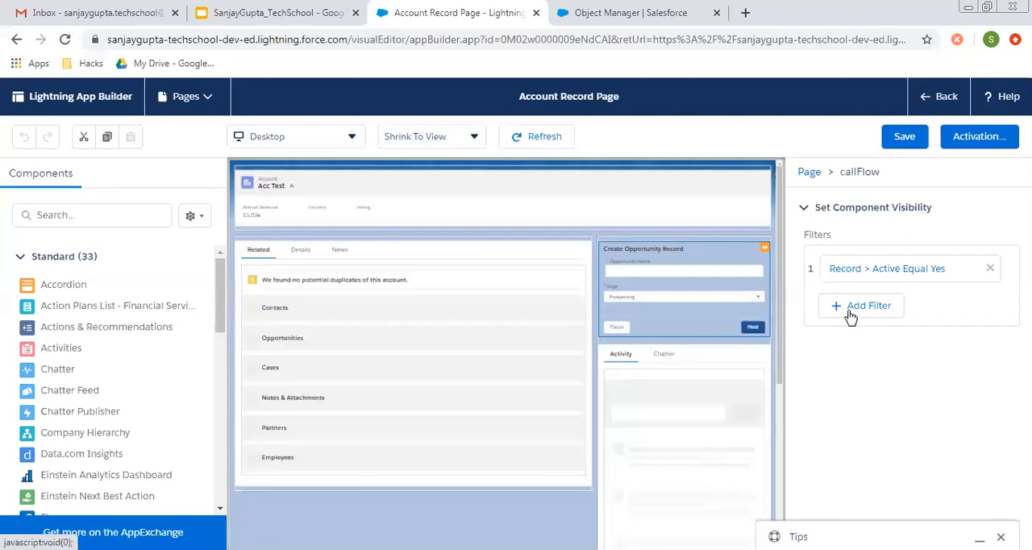
click(868, 305)
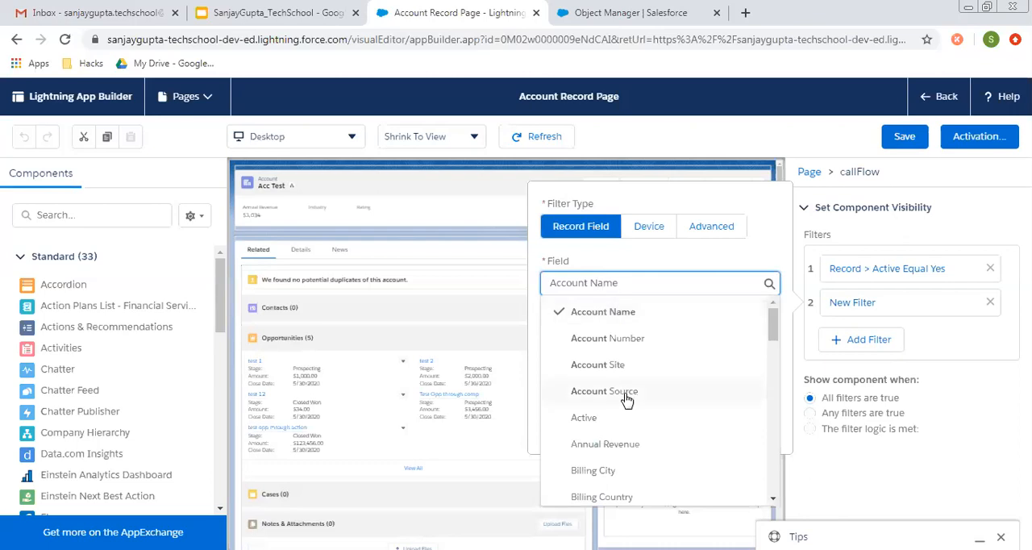
click(604, 391)
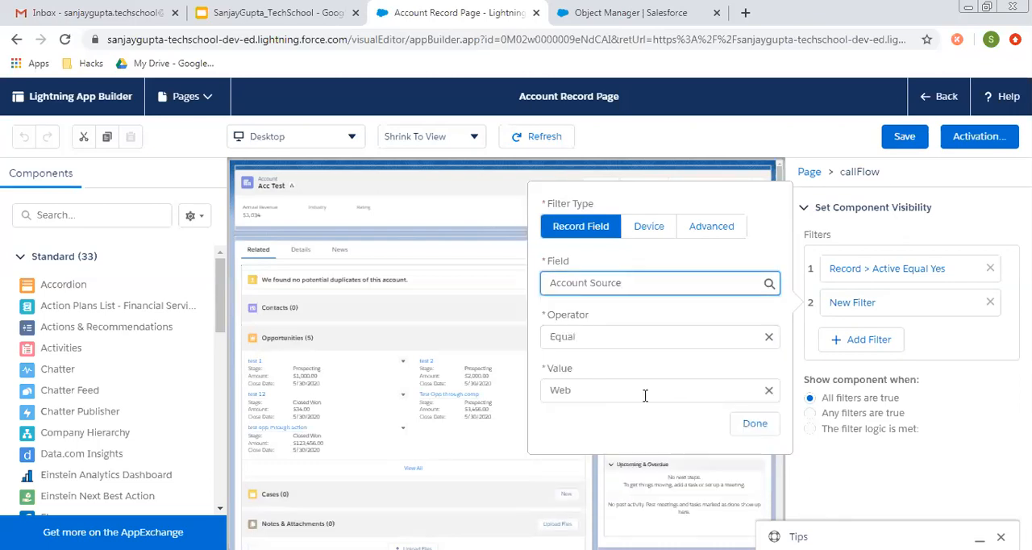
click(755, 424)
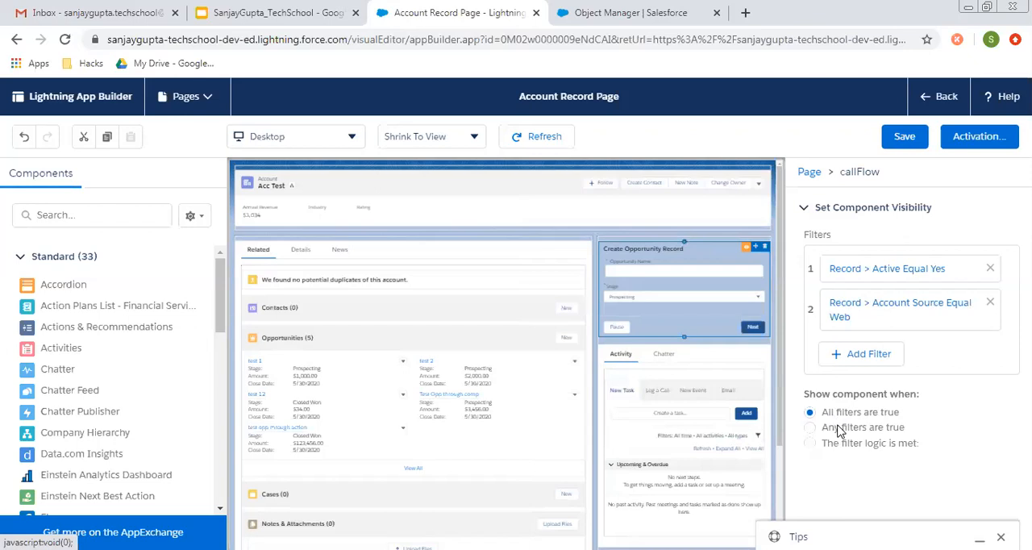
mouse_move(859, 453)
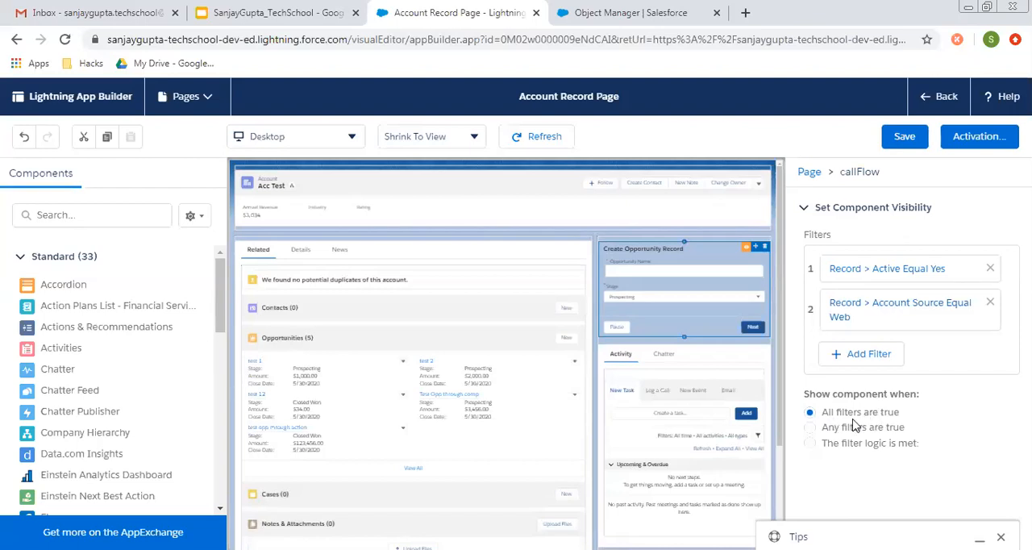
mouse_move(811, 450)
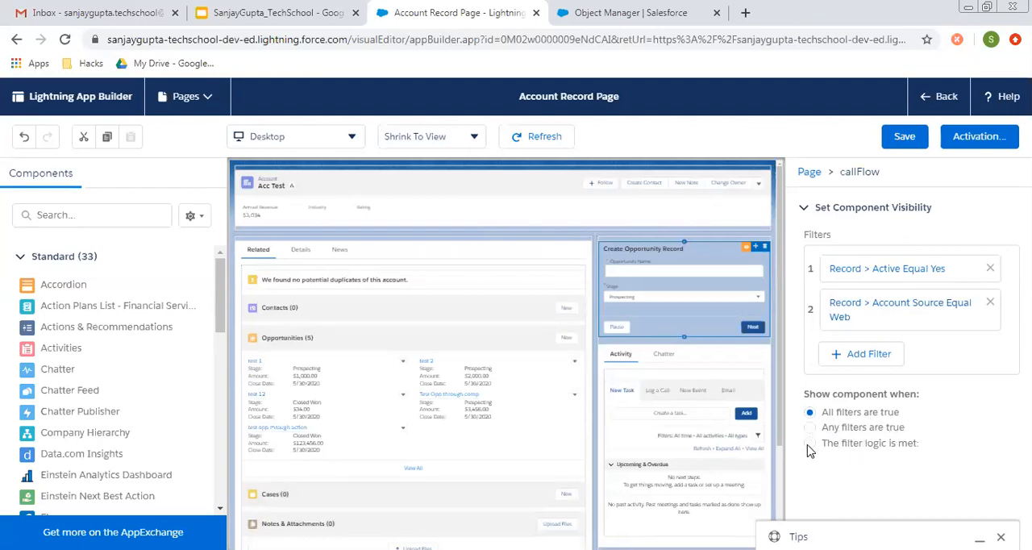
Set Show component when to 'All filters are true' for the Active and Account Source filters.
click(811, 442)
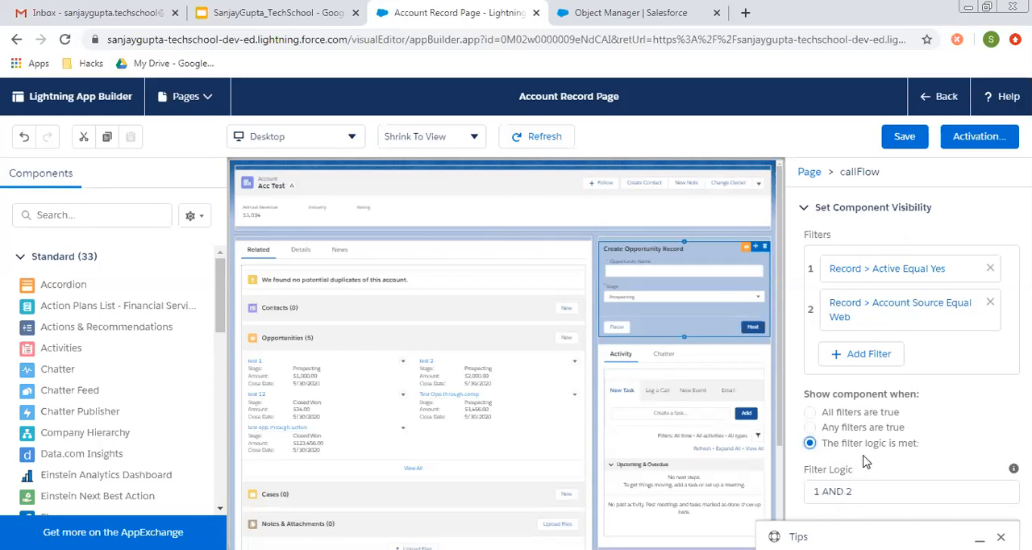
mouse_move(865, 484)
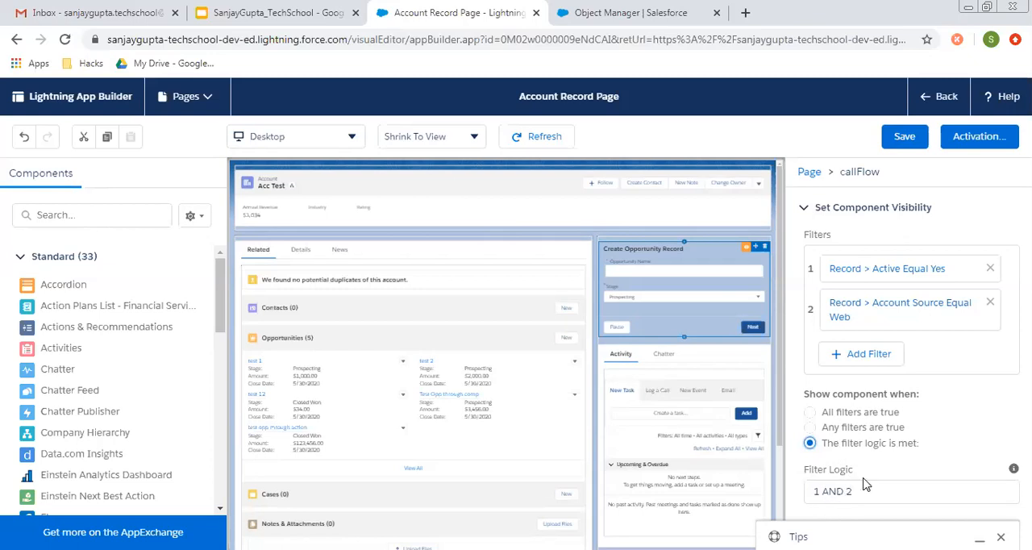
click(810, 412)
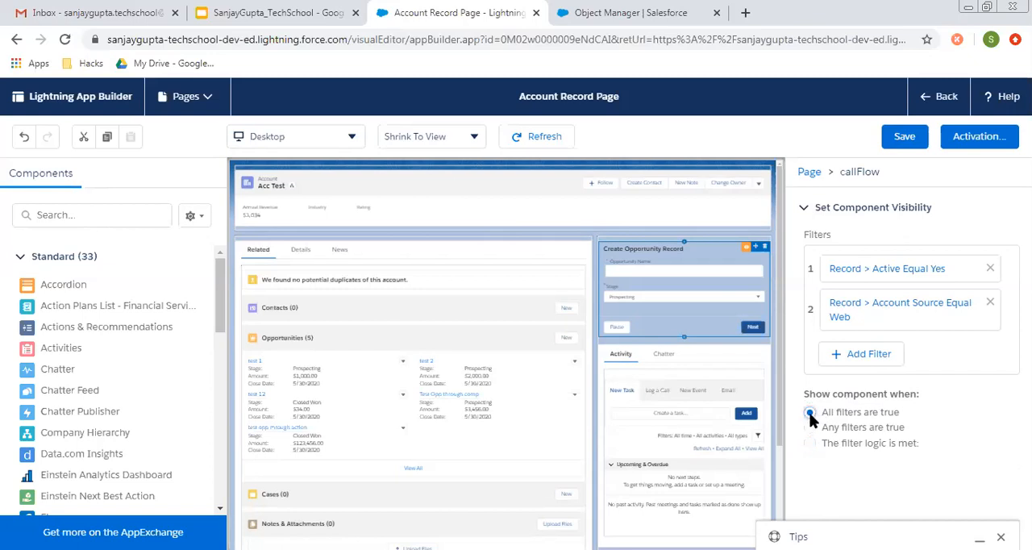
click(809, 412)
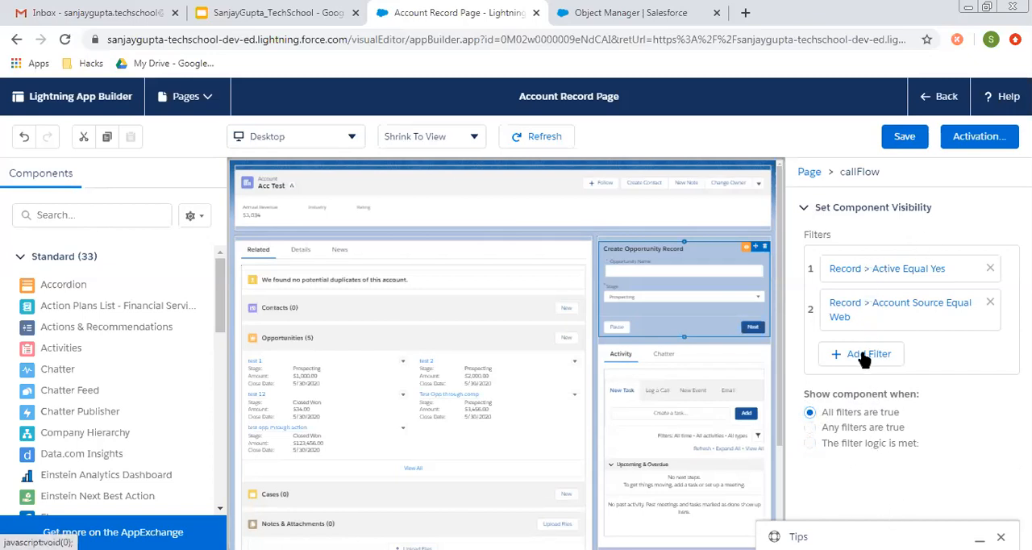
Add a third filter, trying Device Form Factor before switching to the Advanced type.
click(868, 354)
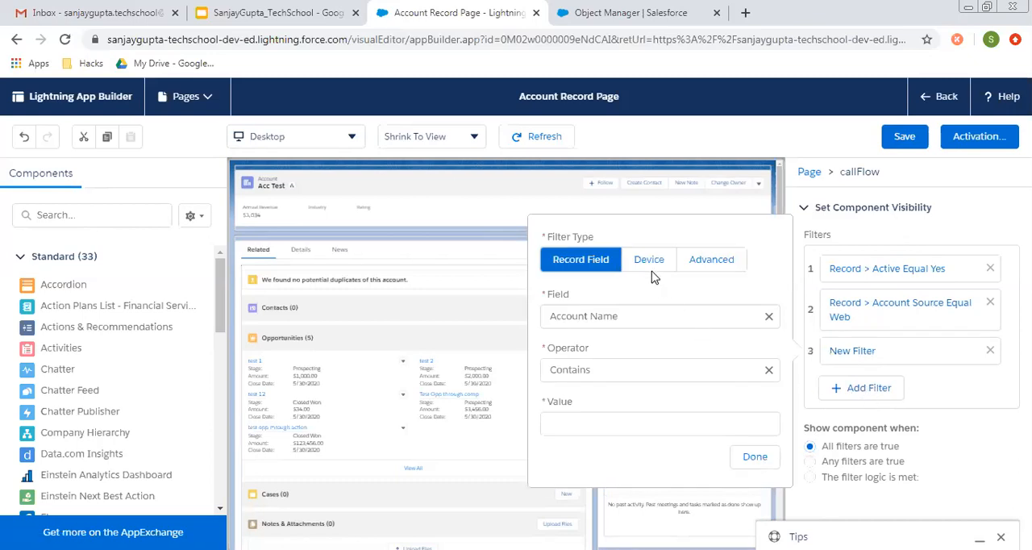
click(649, 258)
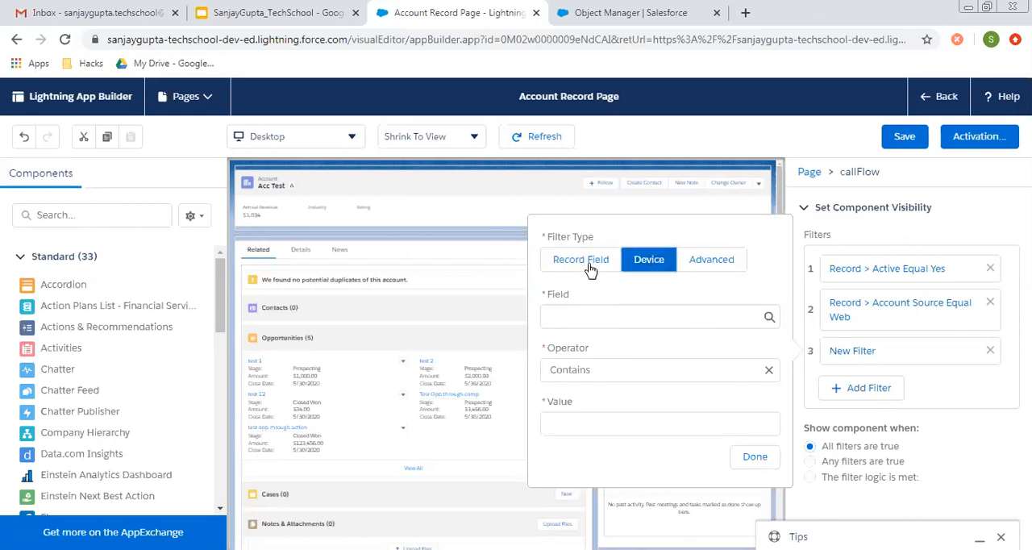
click(649, 259)
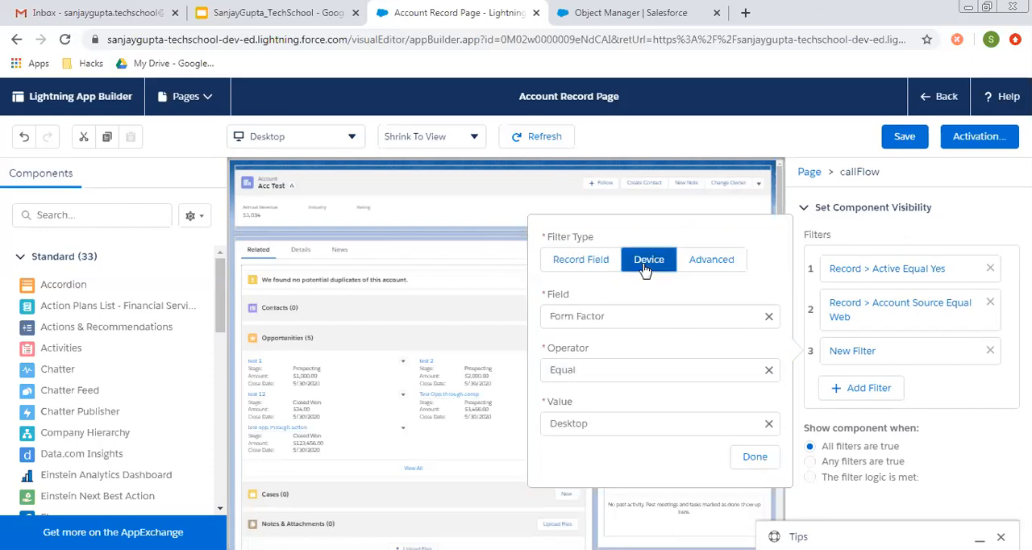
click(657, 315)
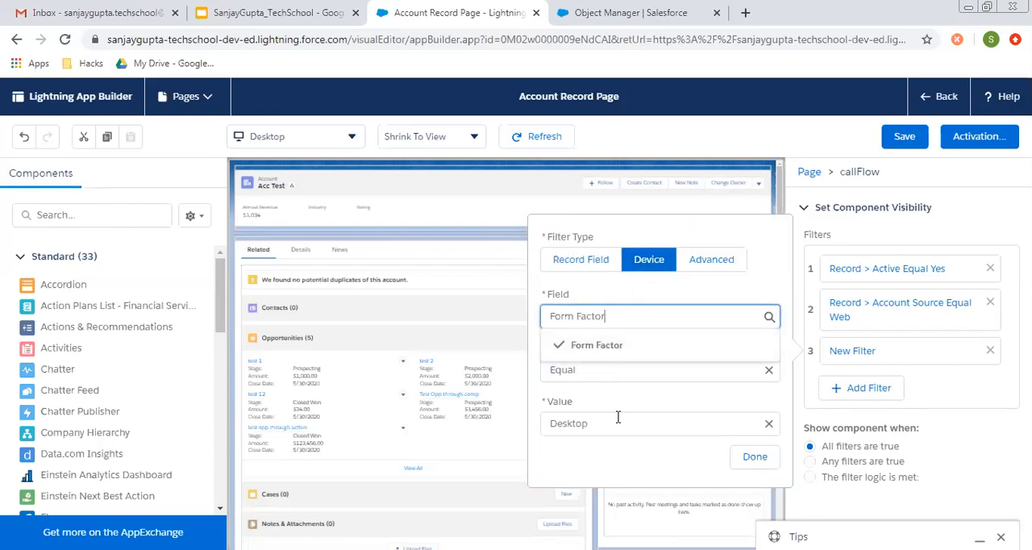
click(660, 423)
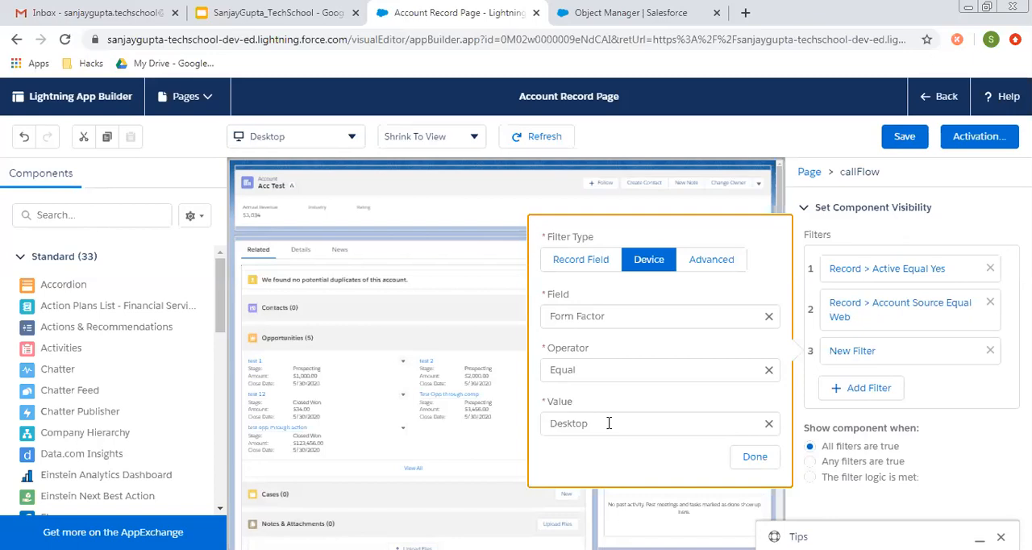
click(653, 423)
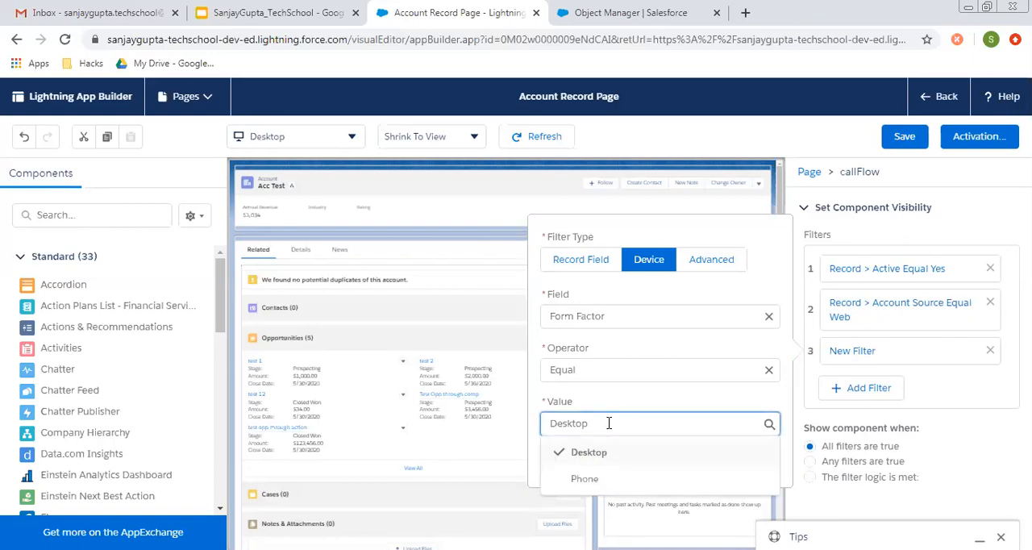
click(711, 259)
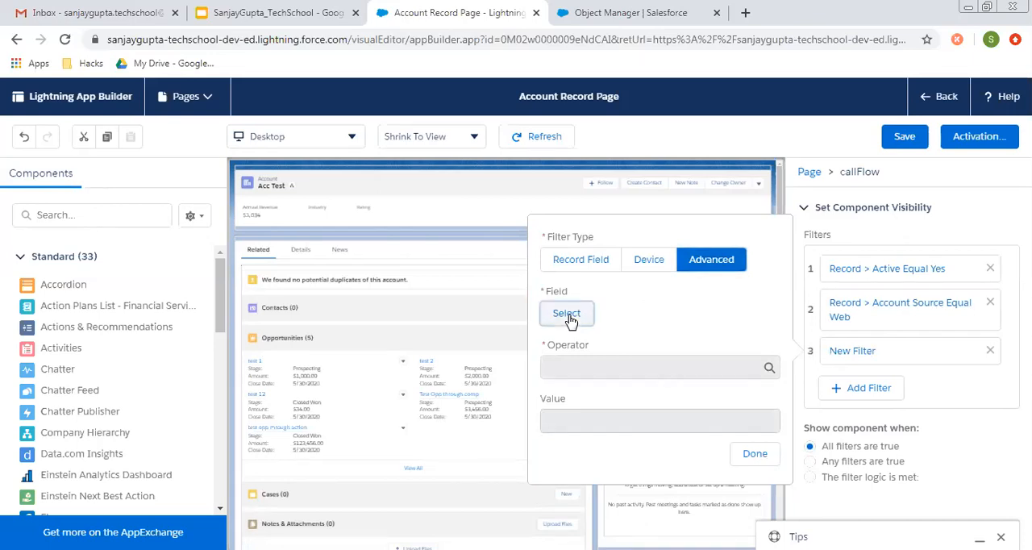
Browse Permissions and User > Profile fields, then cancel to discard the third filter.
click(566, 313)
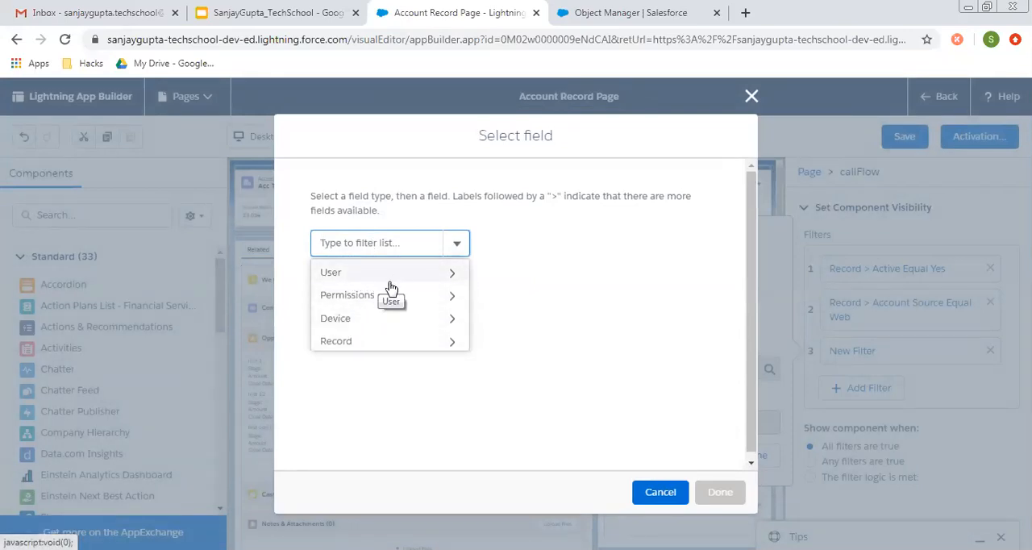
mouse_move(395, 322)
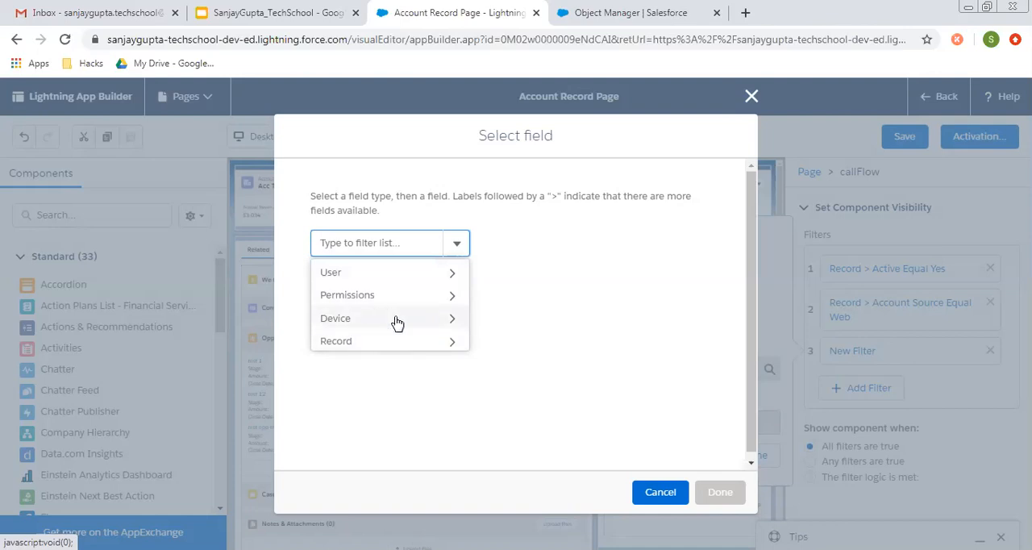
mouse_move(372, 303)
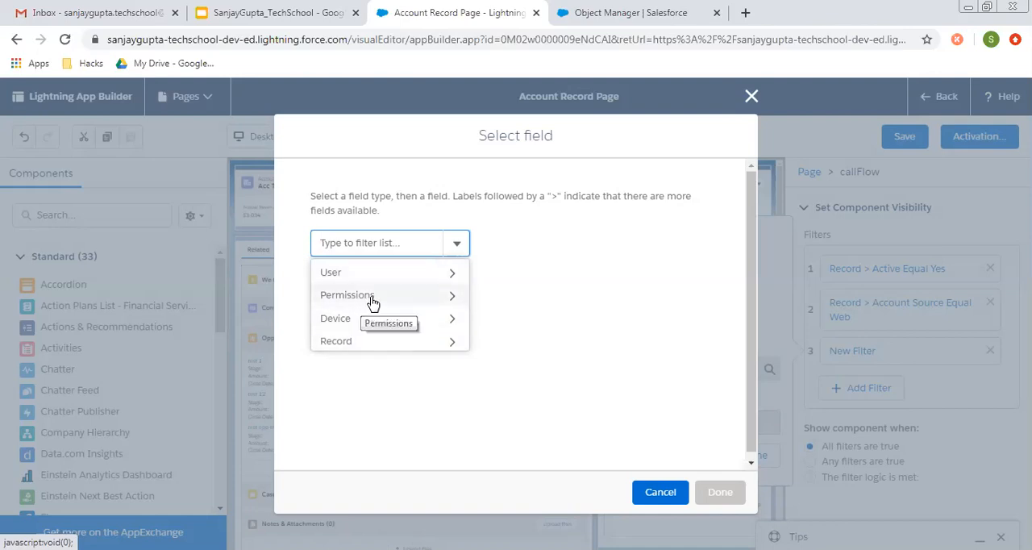
click(347, 294)
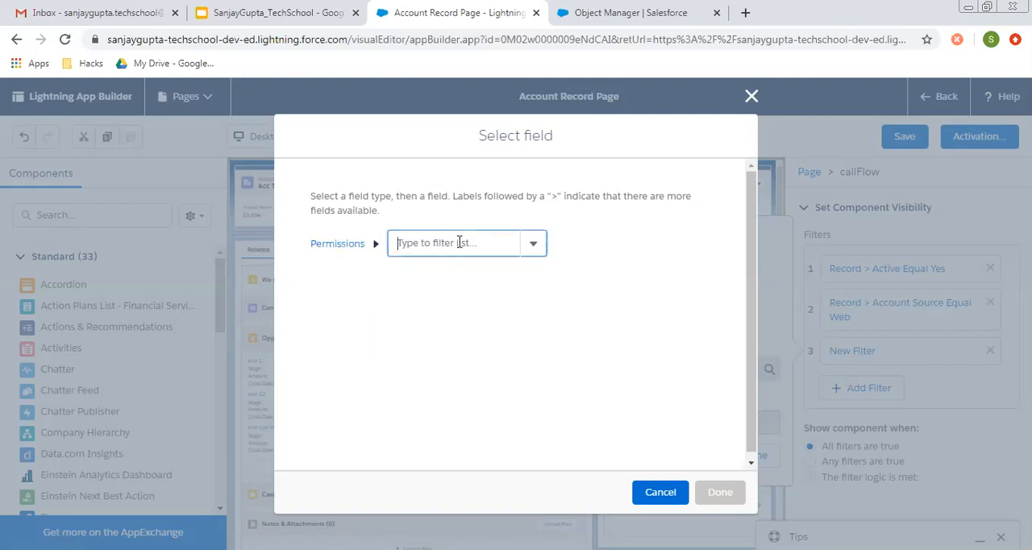
text(pro)
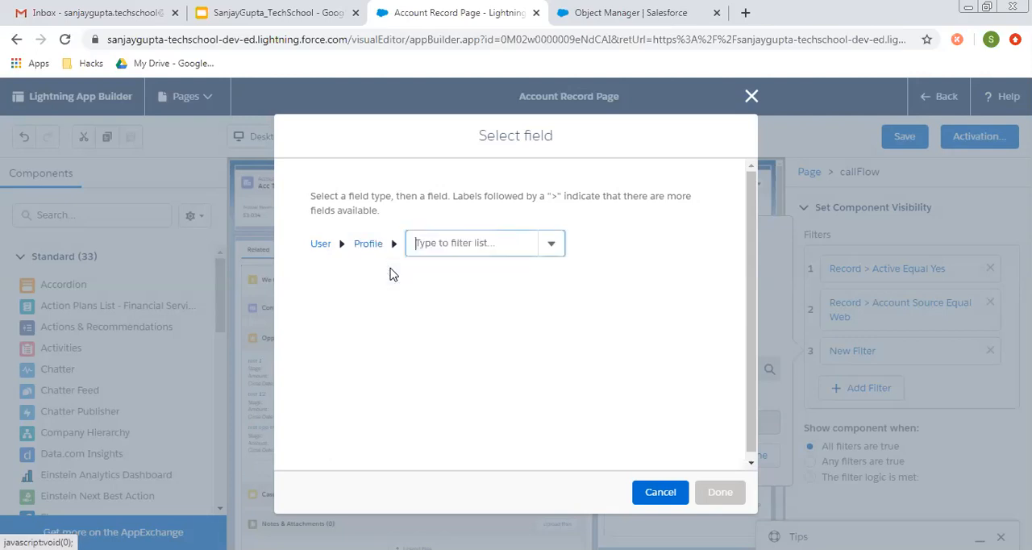
click(471, 243)
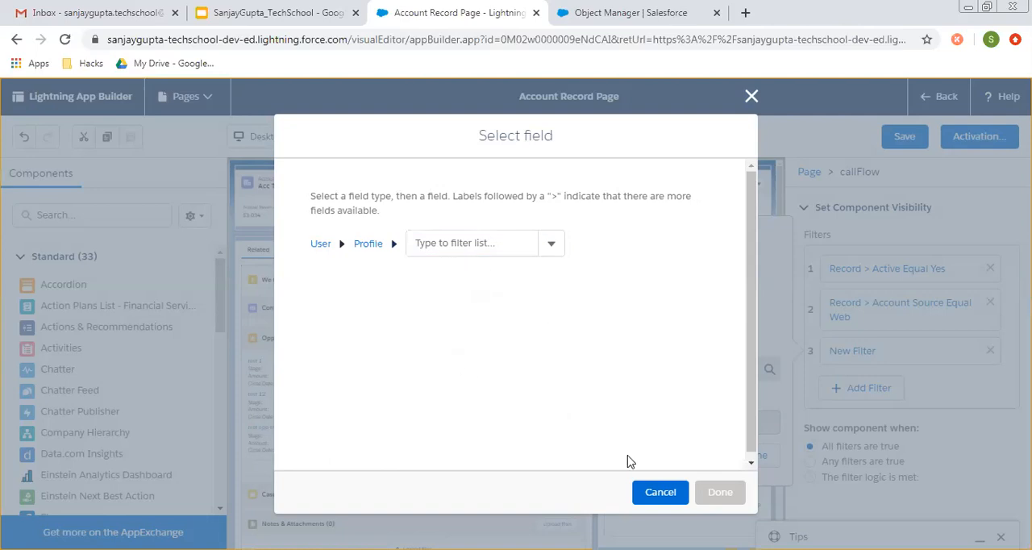
click(711, 260)
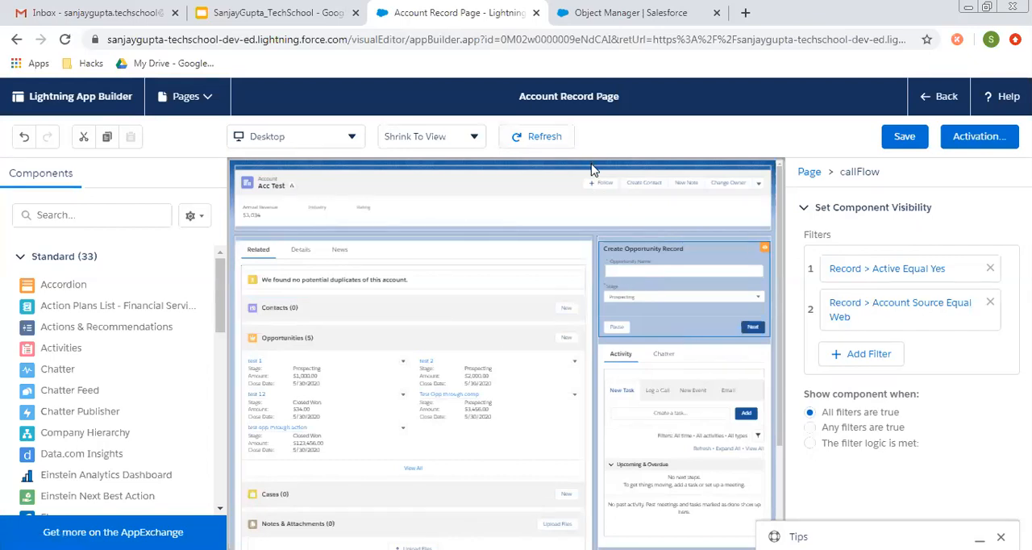
mouse_move(688, 141)
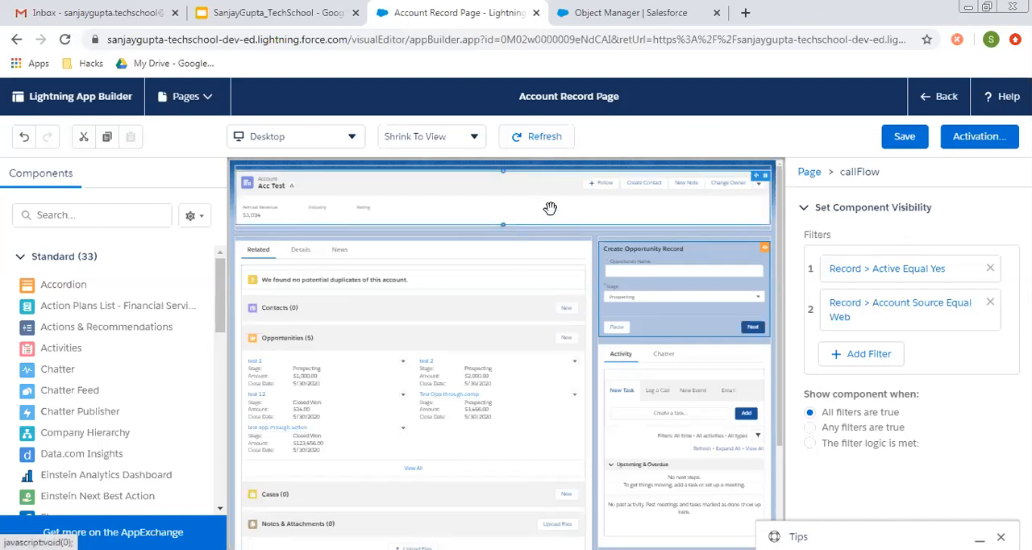
mouse_move(779, 224)
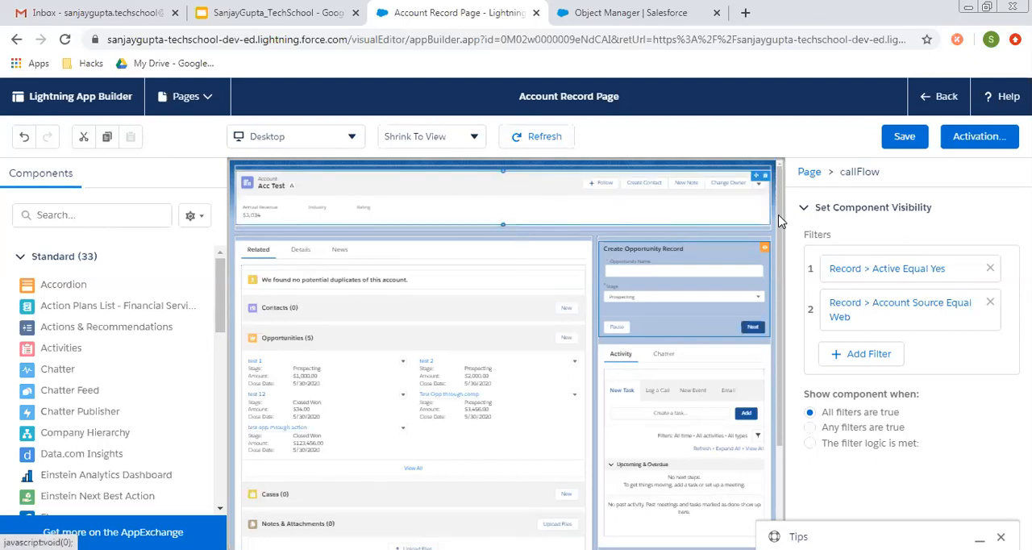
mouse_move(848, 226)
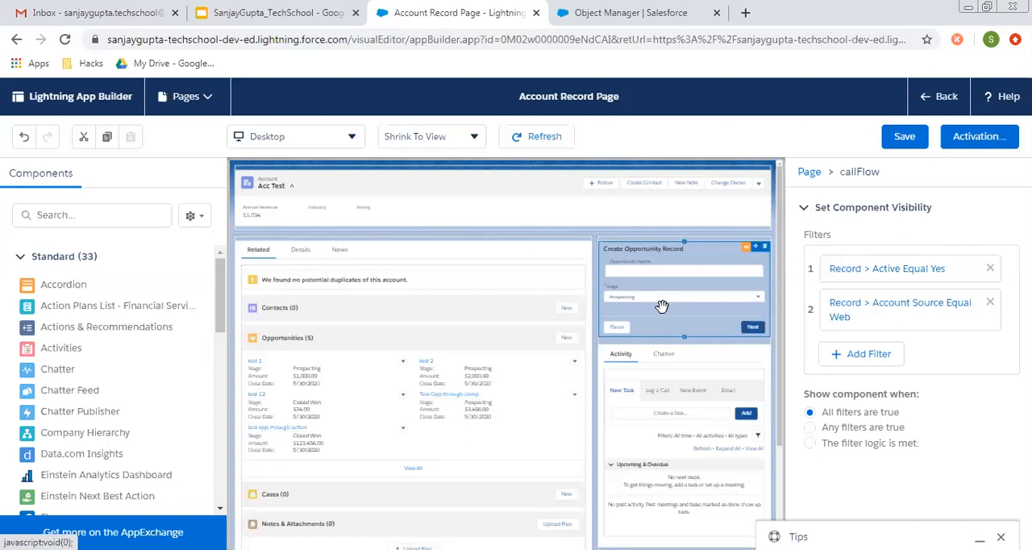
click(274, 12)
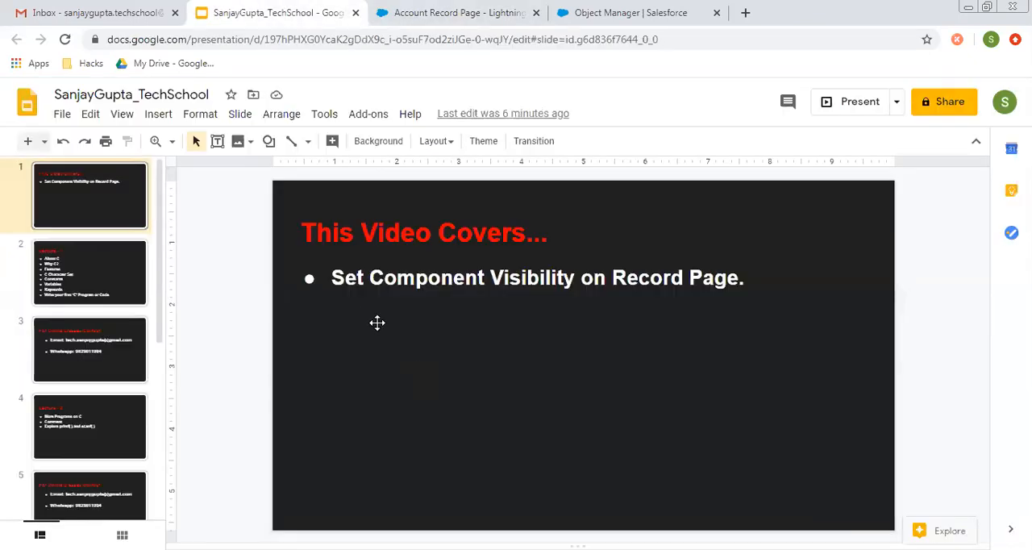
mouse_move(599, 295)
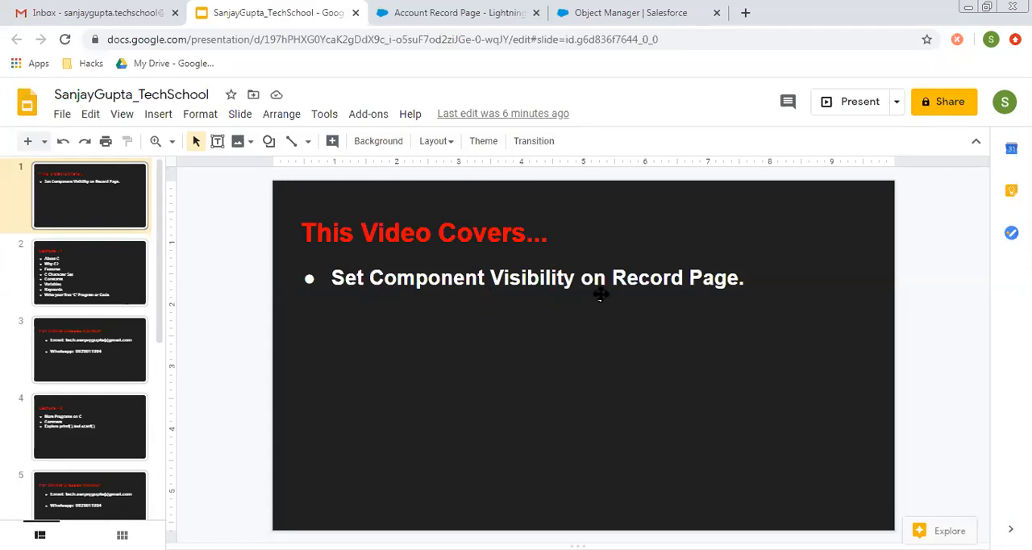
click(455, 12)
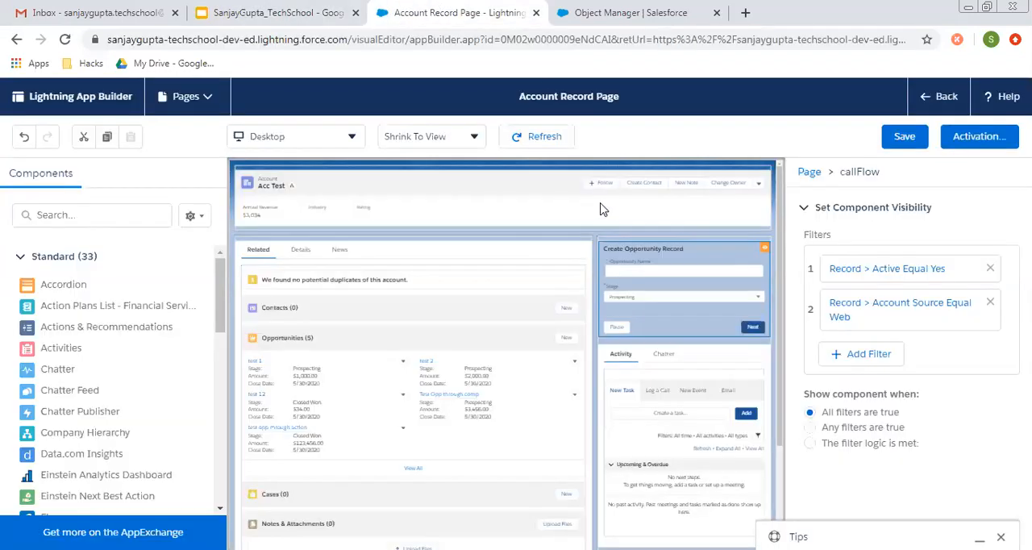